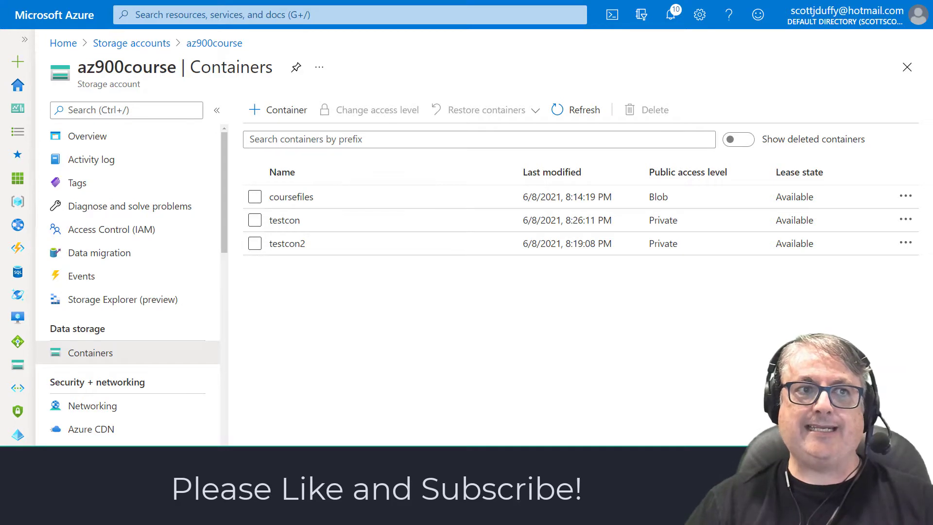
mouse_move(285, 220)
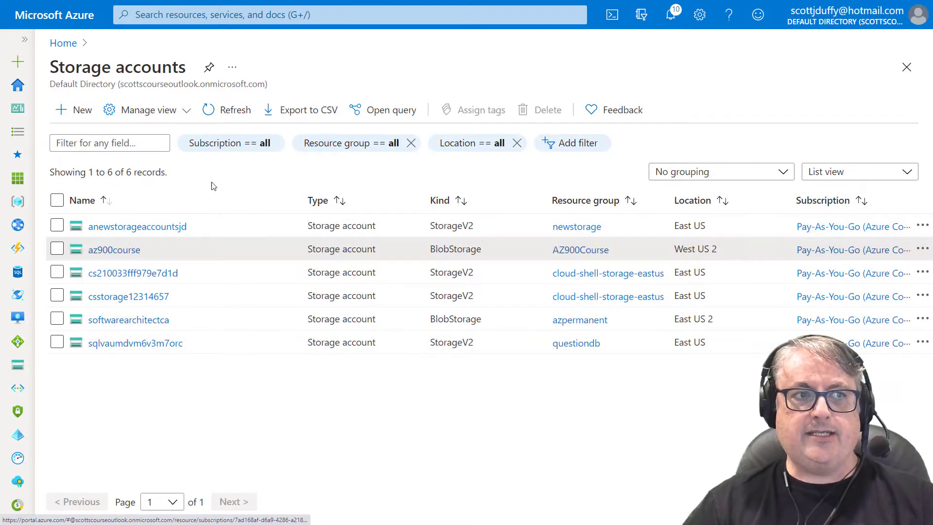
- Open the az900course storage account, view its access keys, then open container testcon
left_click(113, 249)
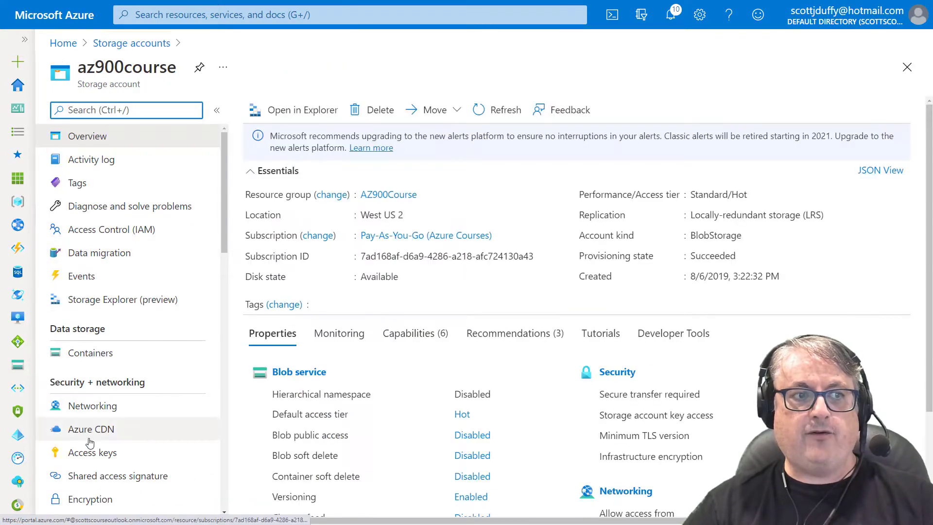
left_click(93, 451)
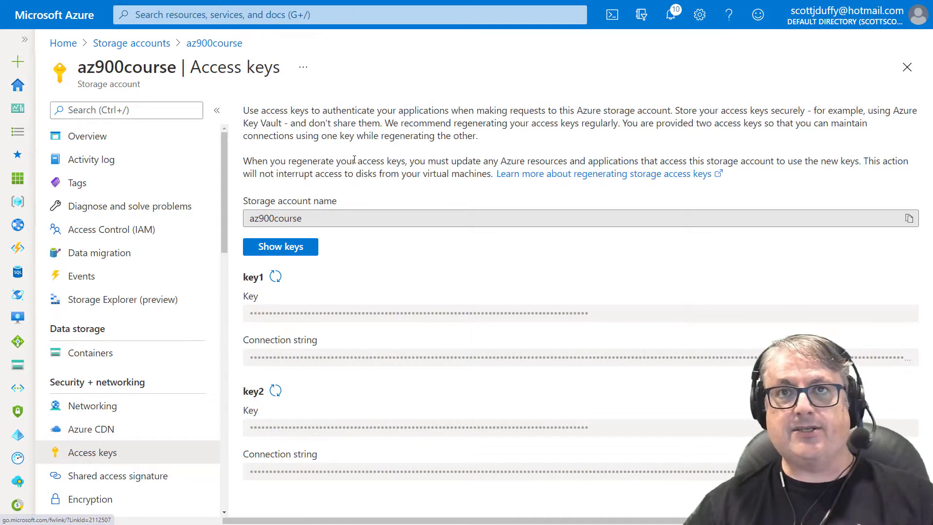
mouse_move(494, 143)
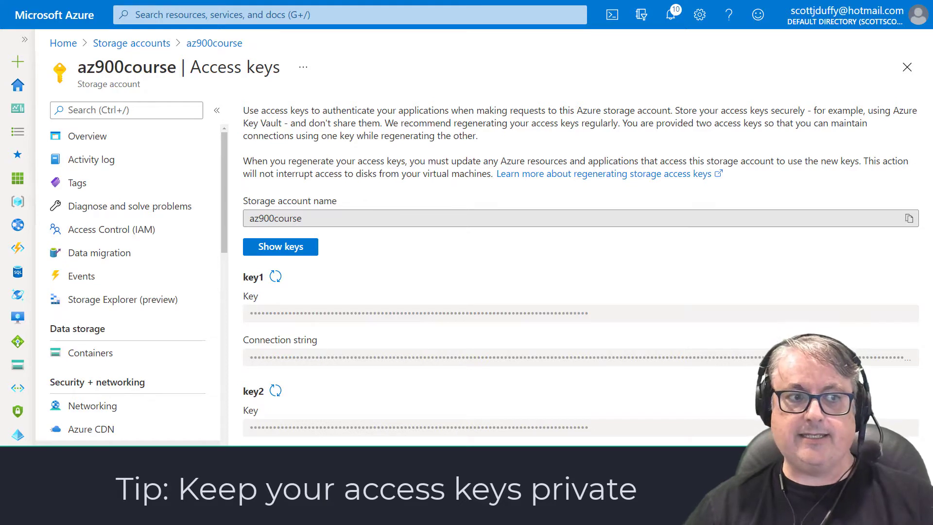
mouse_move(92, 406)
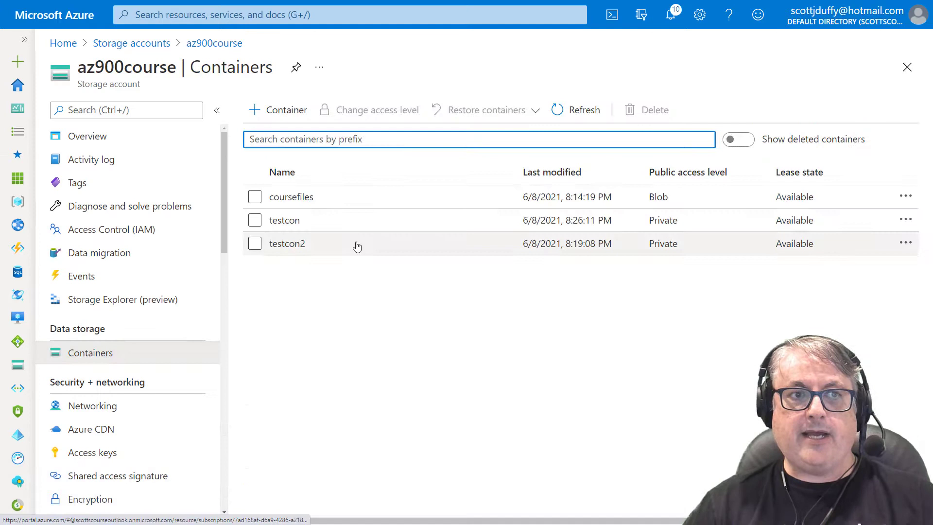
left_click(284, 219)
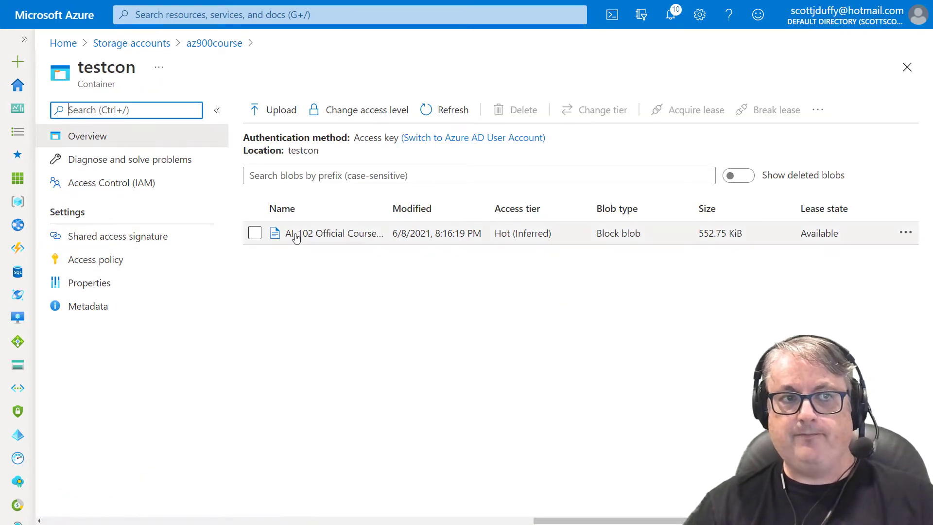
- Configure a SAS for the study guide PDF: Read permission, expiry 07/01/2021, HTTPS only
left_click(334, 233)
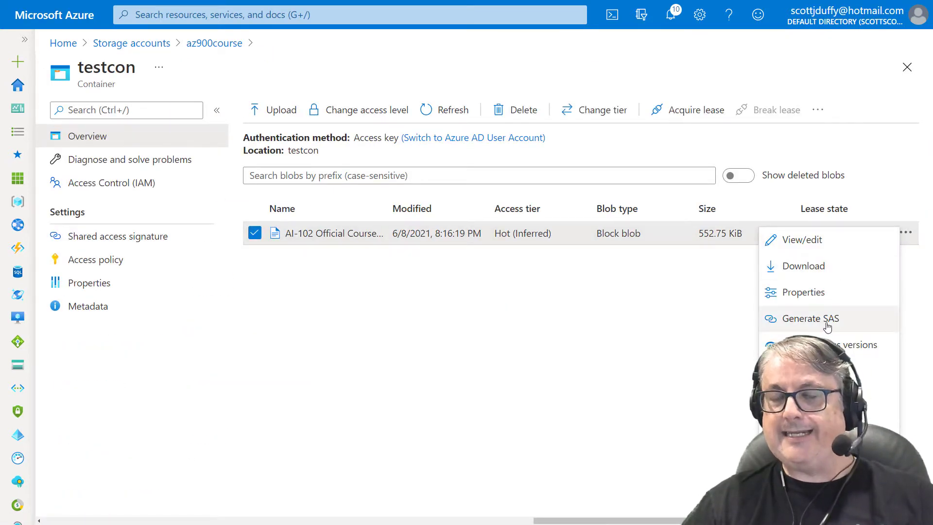
left_click(809, 318)
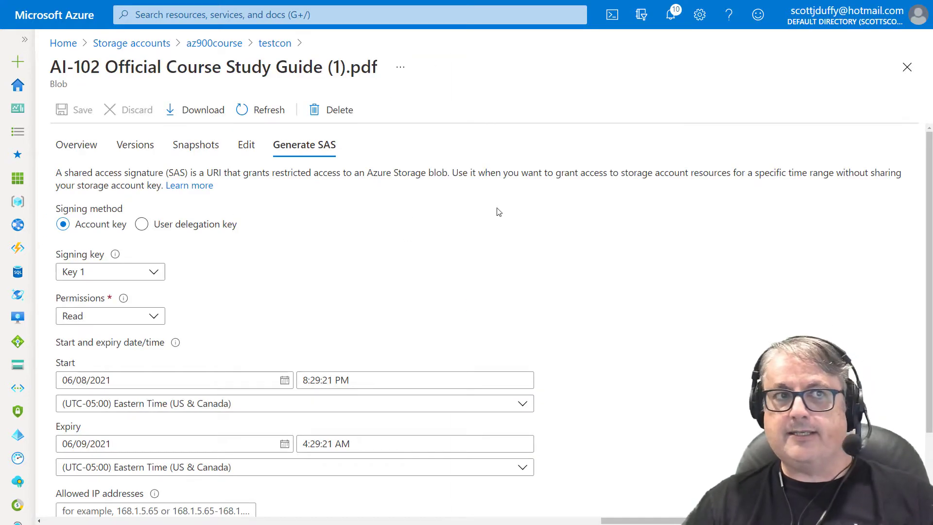
scroll("down", 3)
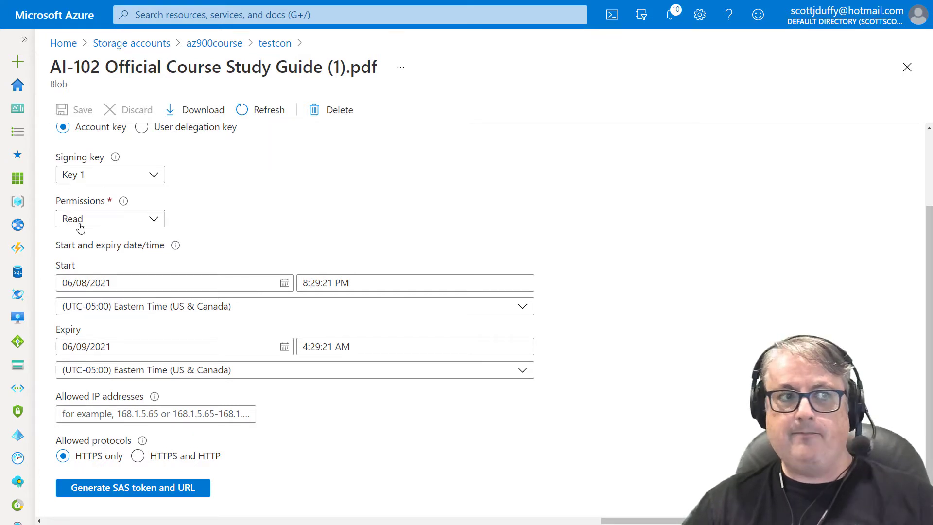
left_click(111, 218)
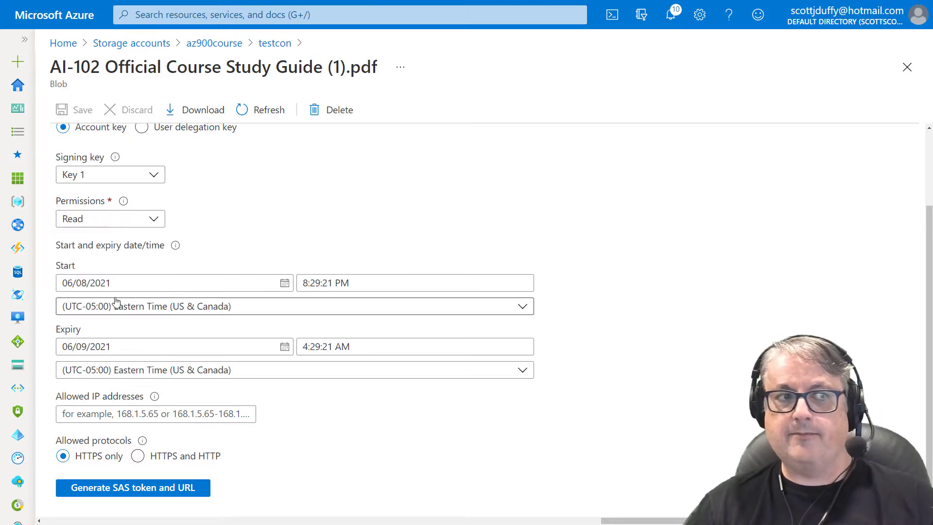
left_click(172, 347)
type("7")
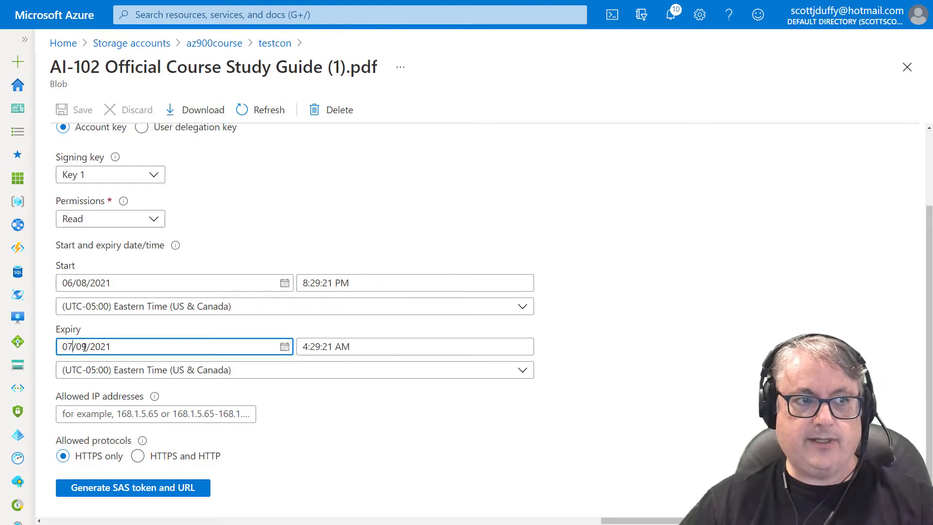
type("07/01/2021")
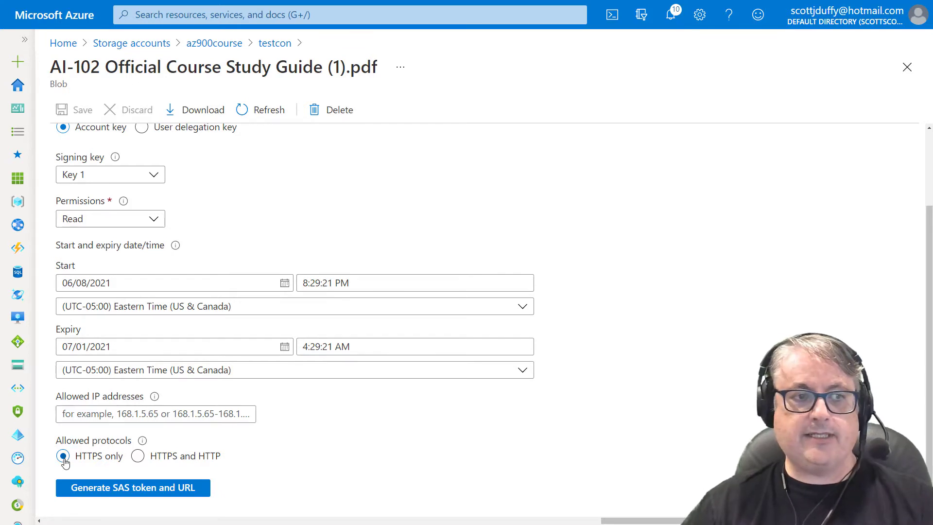
left_click(138, 456)
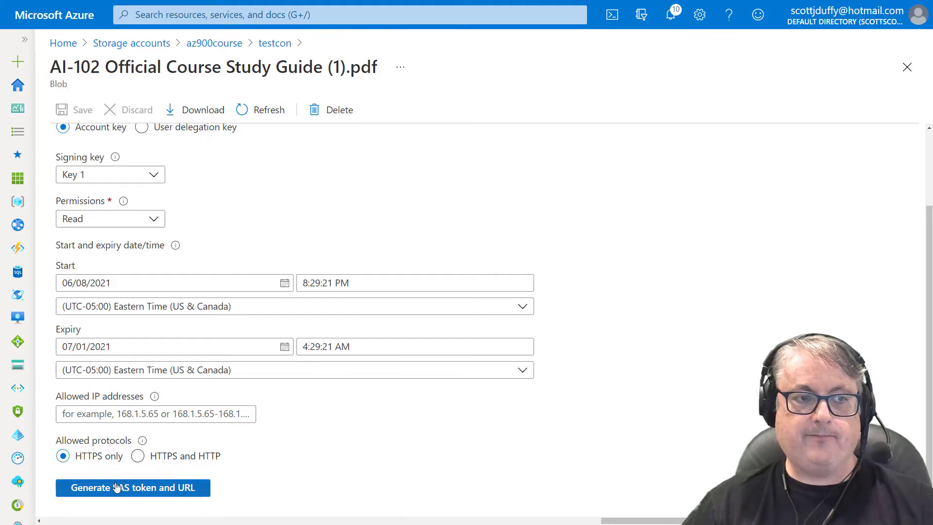
- Generate the SAS token and Blob SAS URL for the AI-102 study guide PDF
left_click(132, 487)
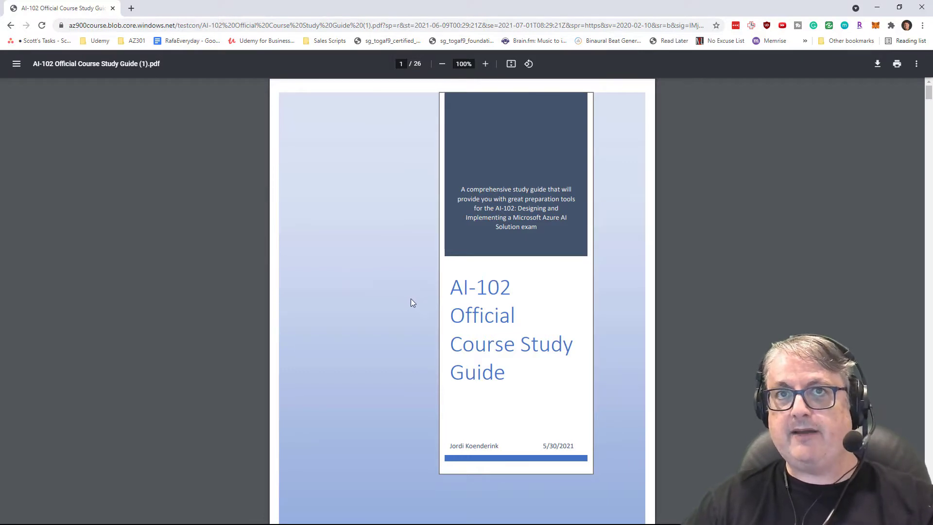
mouse_move(348, 244)
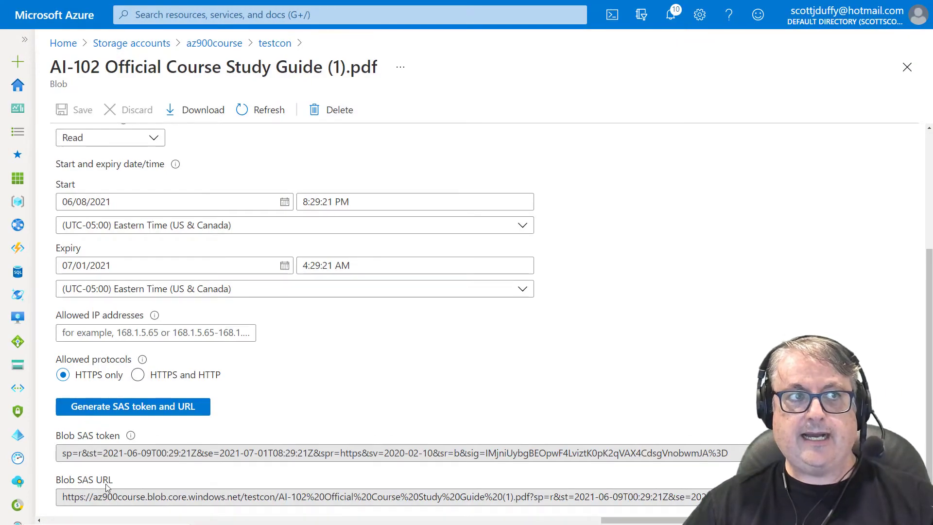
mouse_move(434, 167)
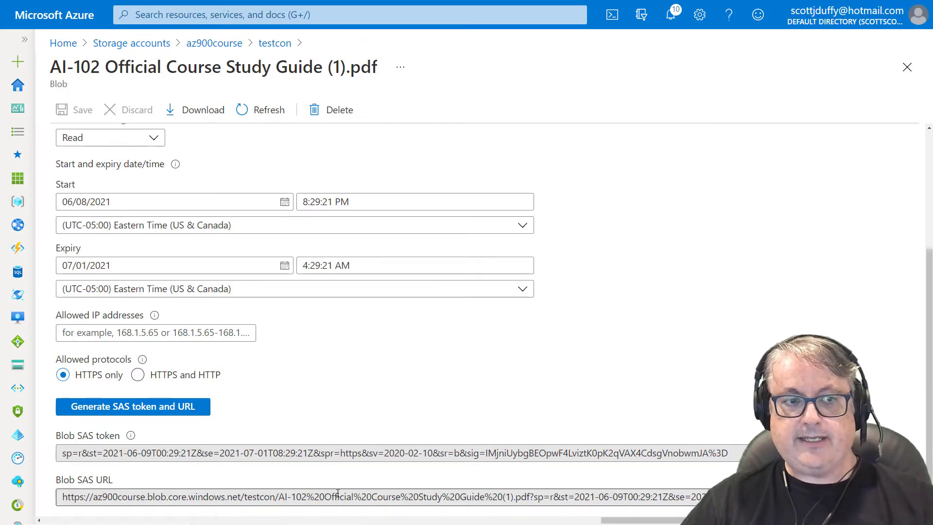
mouse_move(463, 341)
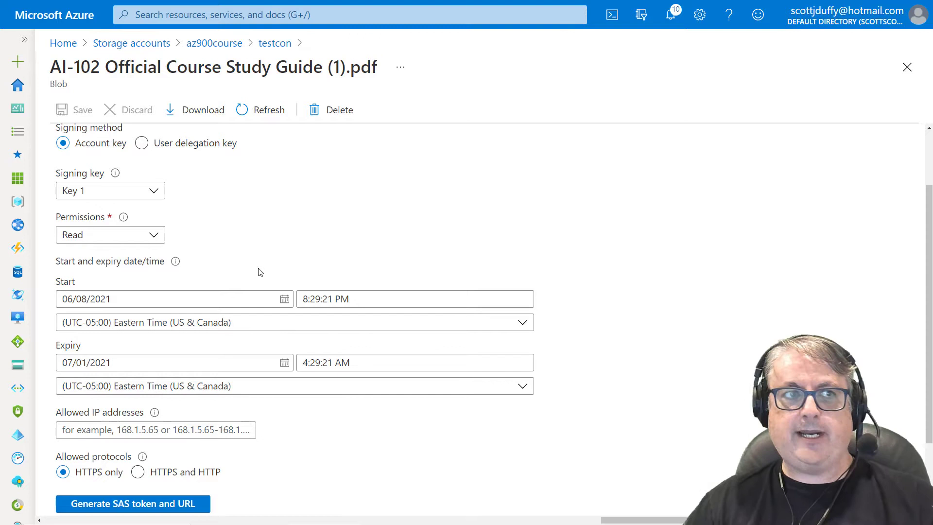
left_click(133, 504)
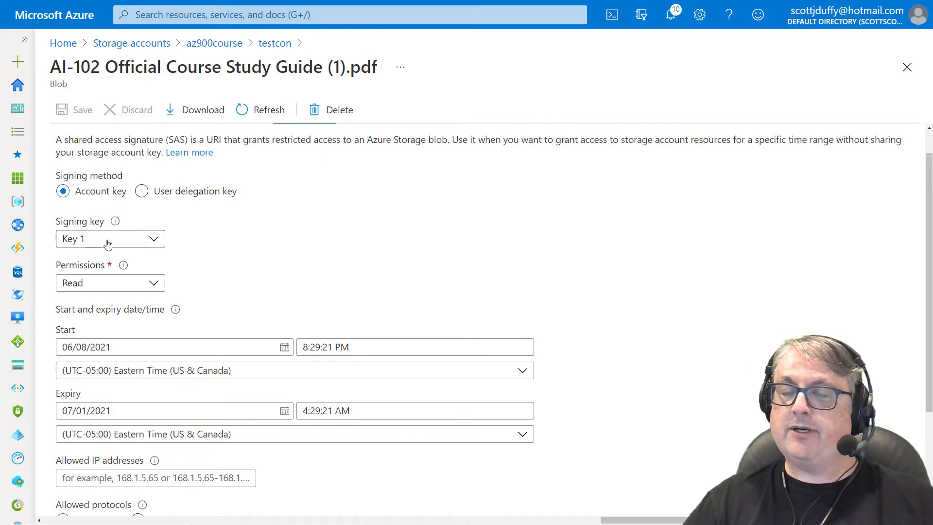
mouse_move(119, 243)
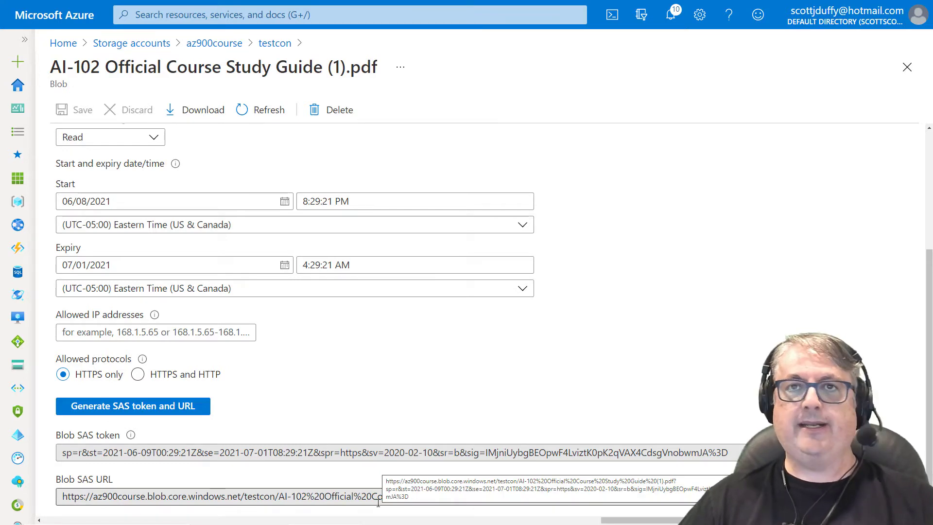
scroll("up", 3)
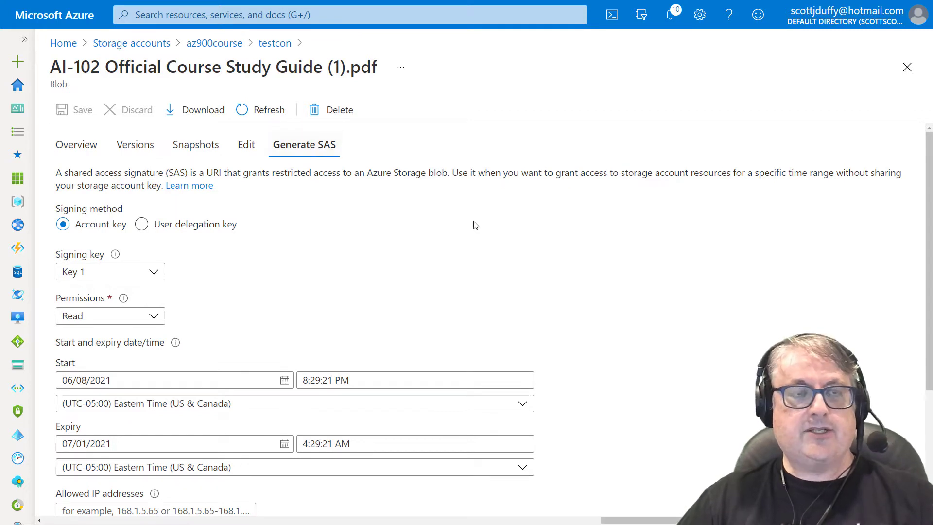
mouse_move(515, 250)
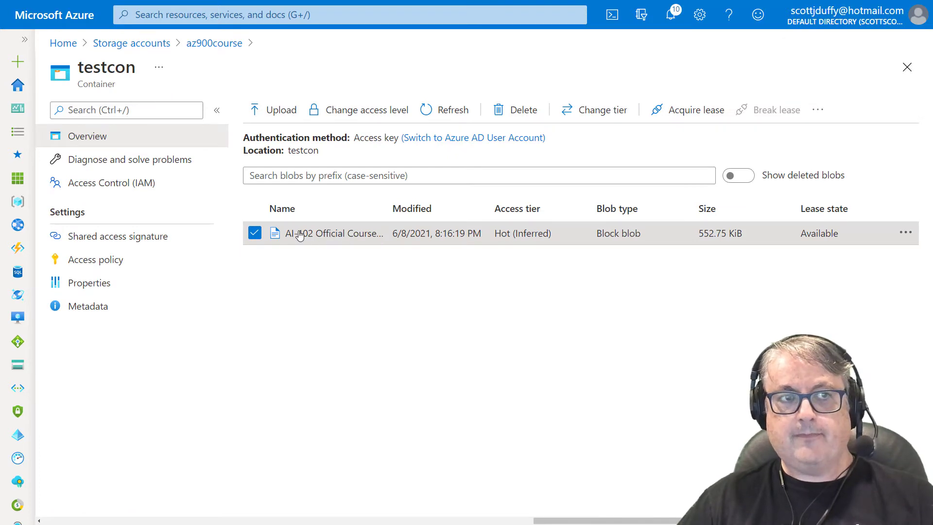
mouse_move(846, 249)
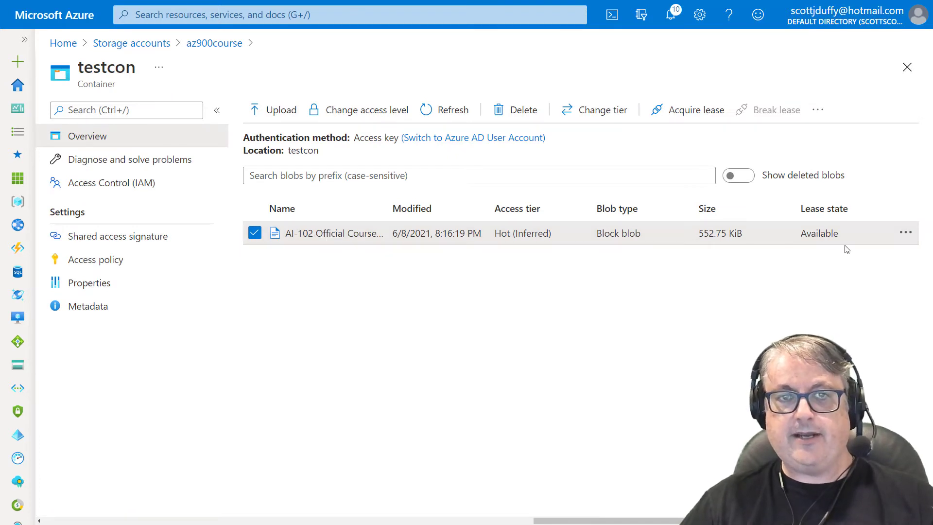
- Open the Access policy settings page for the testcon container
left_click(906, 233)
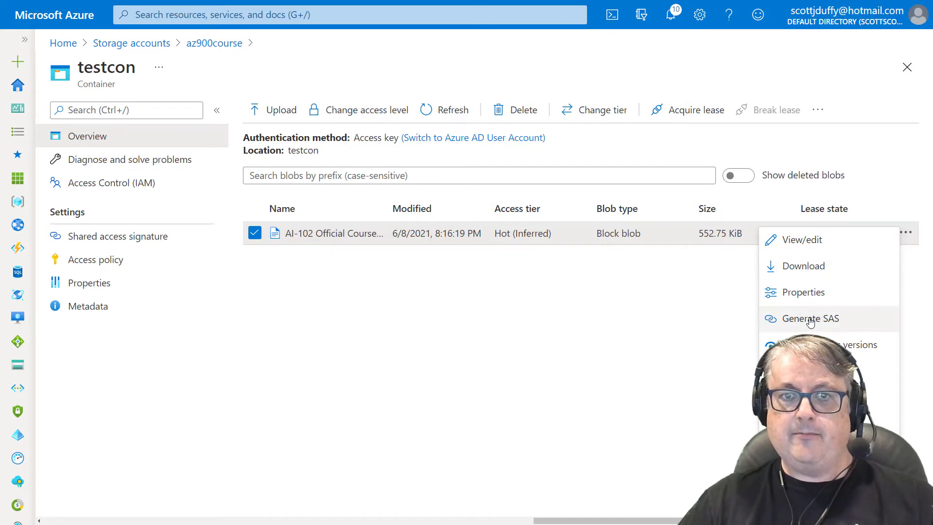
mouse_move(644, 321)
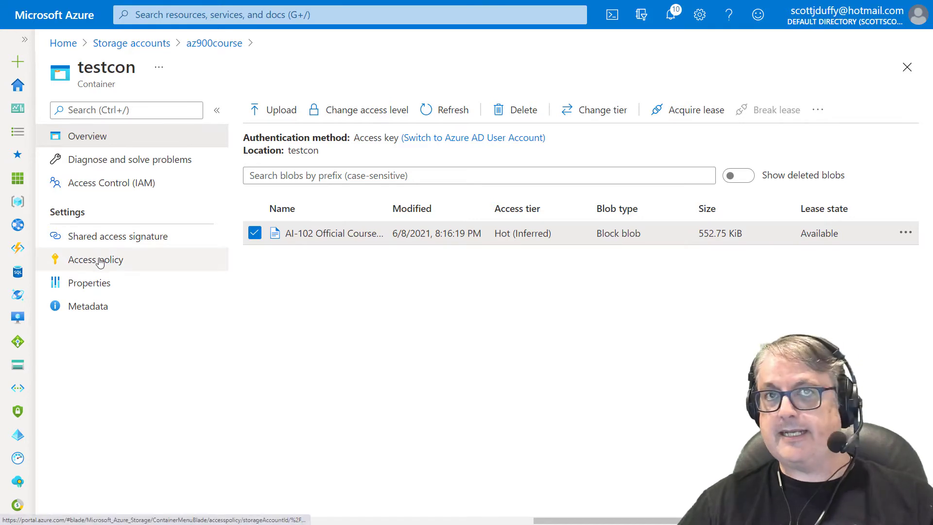
left_click(96, 258)
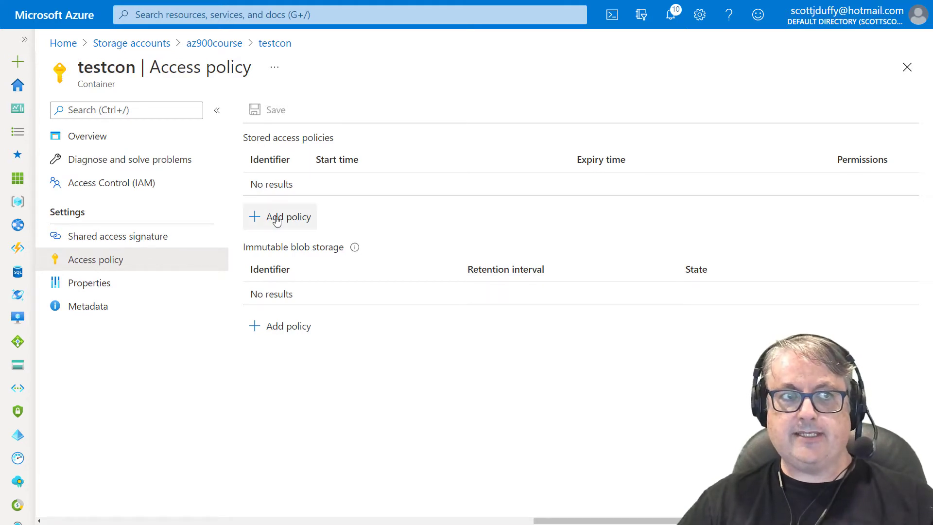
- Add policy 'readonly' with Read permission, valid 06/01/2021 to 08/31/2021
left_click(280, 215)
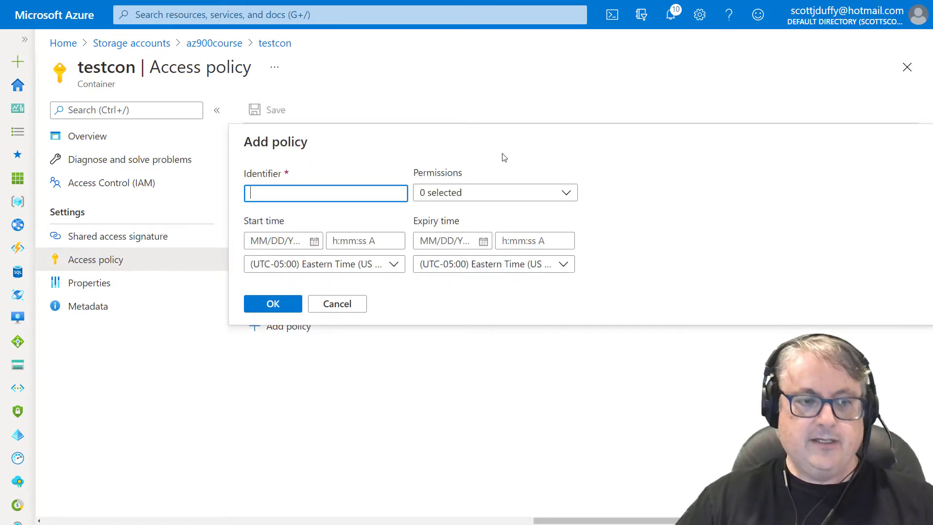
type("readonly")
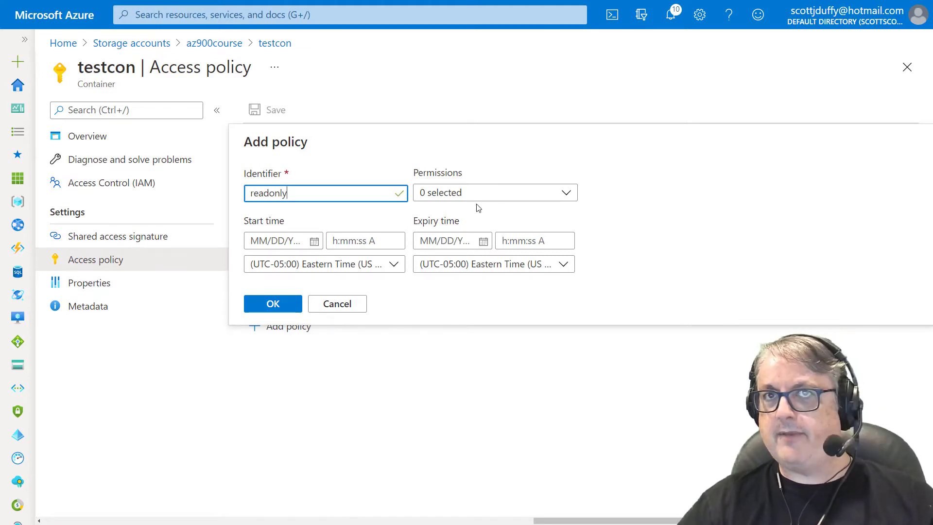
left_click(494, 192)
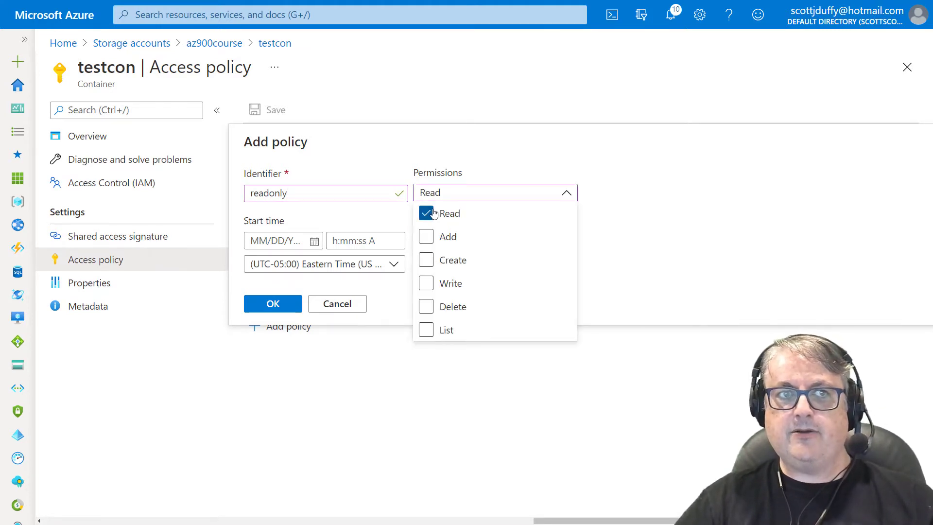
left_click(494, 193)
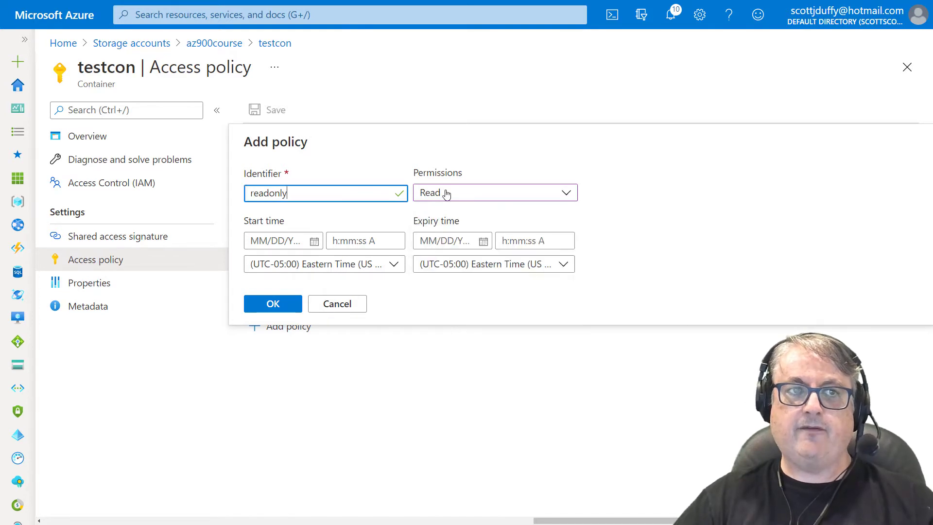
left_click(283, 241)
type("06/01/2021")
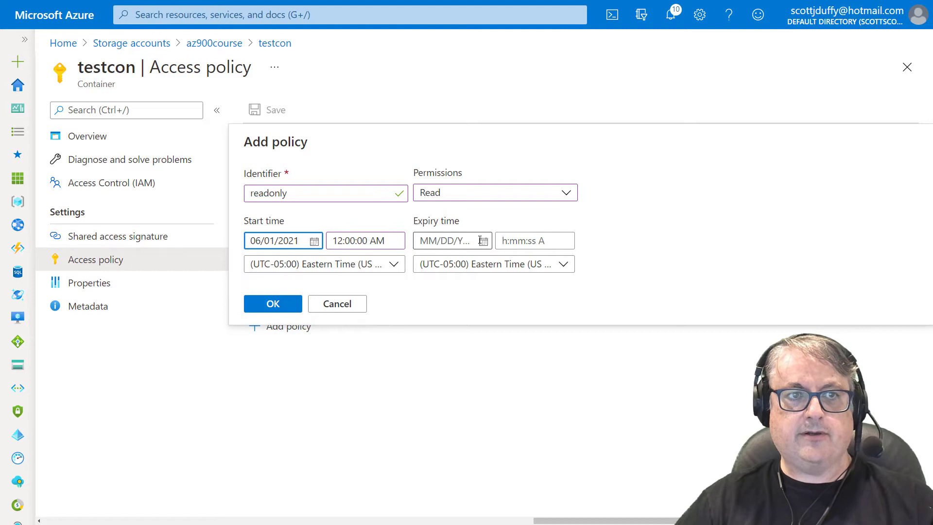
left_click(451, 240)
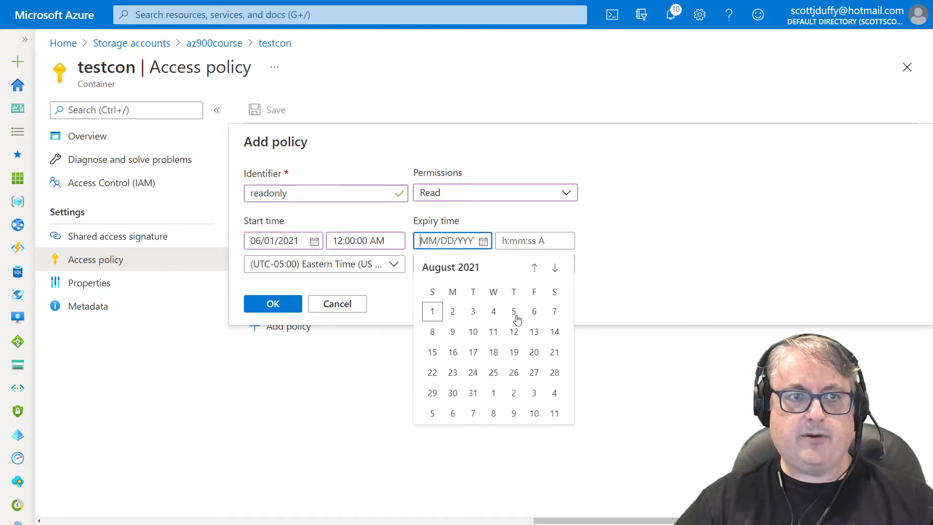
left_click(472, 393)
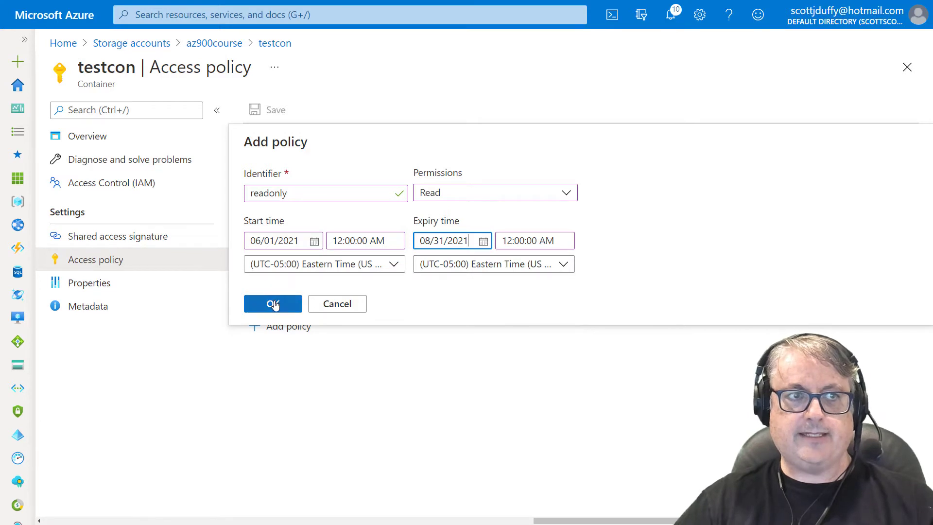
left_click(273, 303)
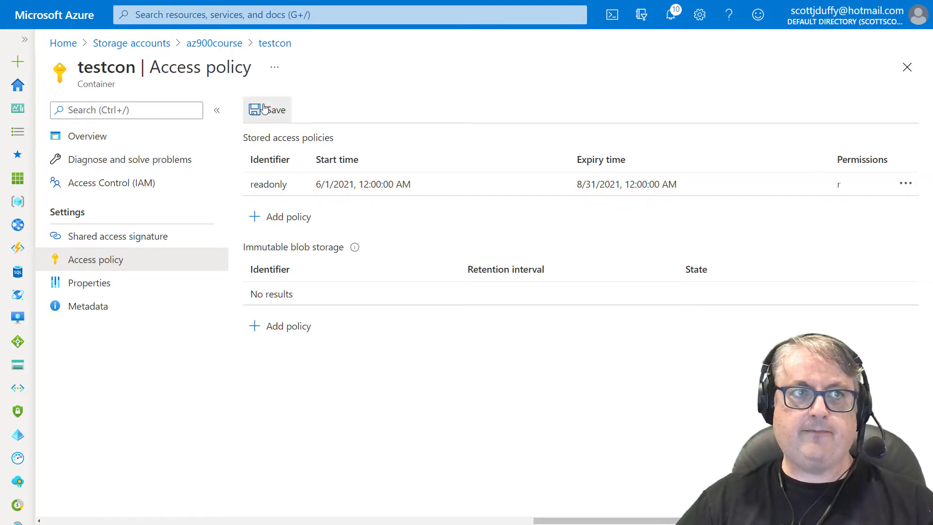
- Save the readonly policy, go to testcon's Overview blob list, and open the PDF's menu
left_click(266, 109)
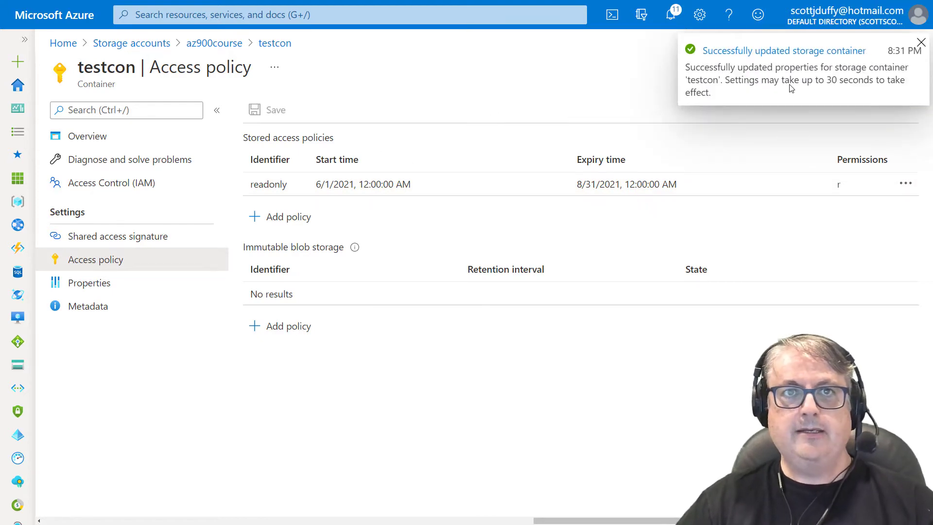
mouse_move(400, 100)
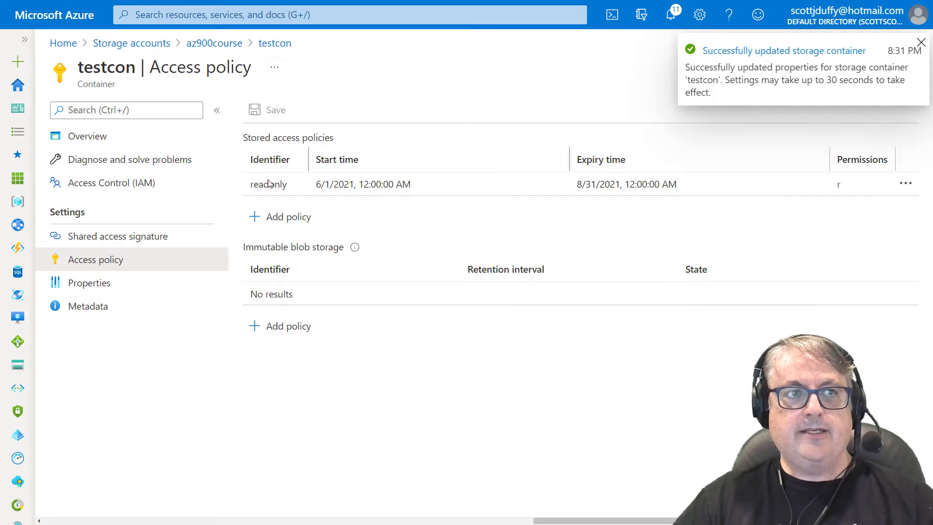
left_click(87, 136)
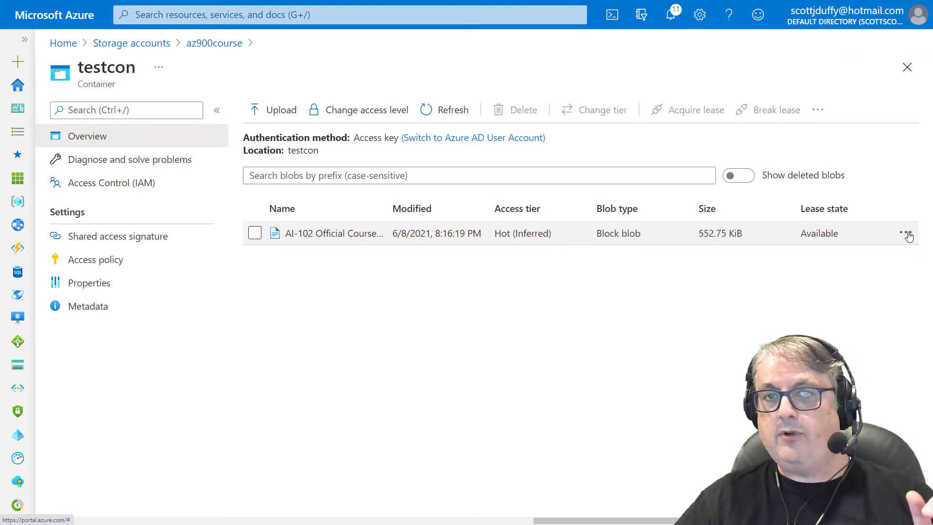
left_click(907, 233)
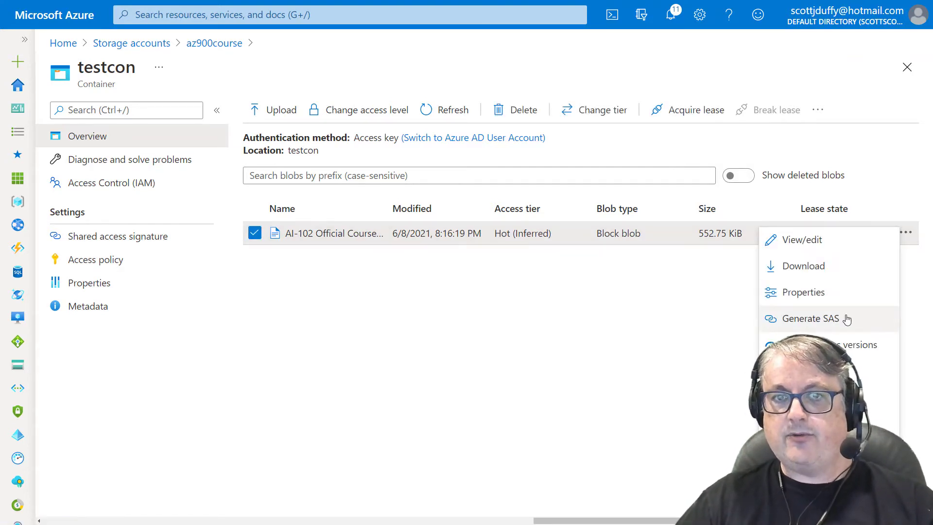
- Open Generate SAS for the study guide PDF and scroll through its options
left_click(809, 319)
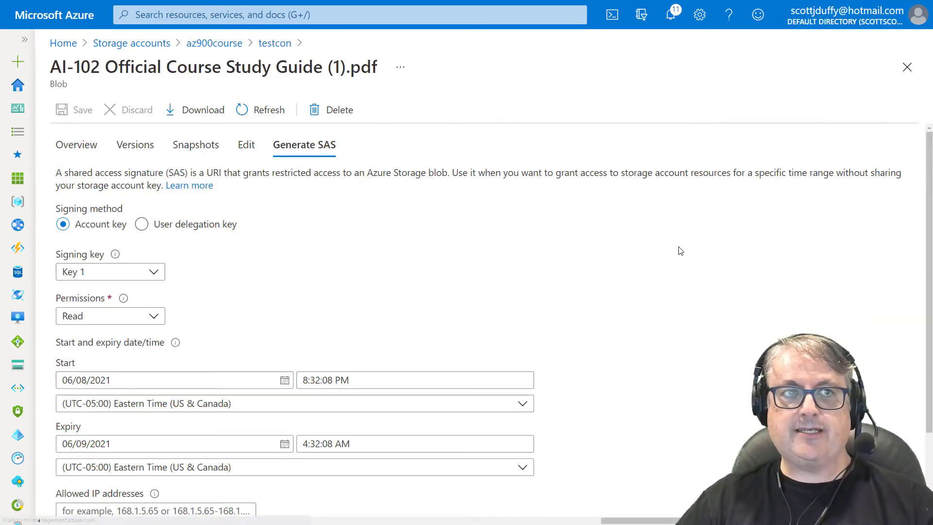
scroll("down", 3)
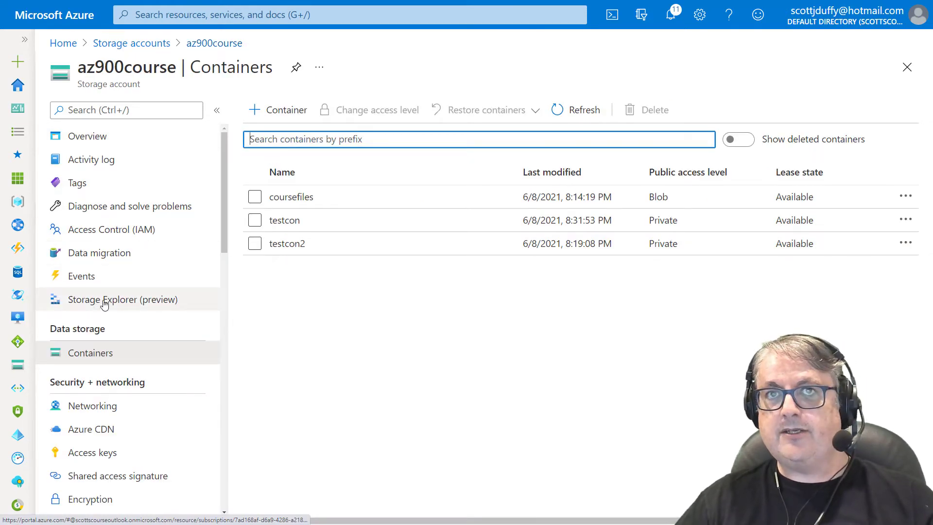
- In Storage Explorer, browse to testcon and start Get Shared Access Signature on the PDF
left_click(123, 299)
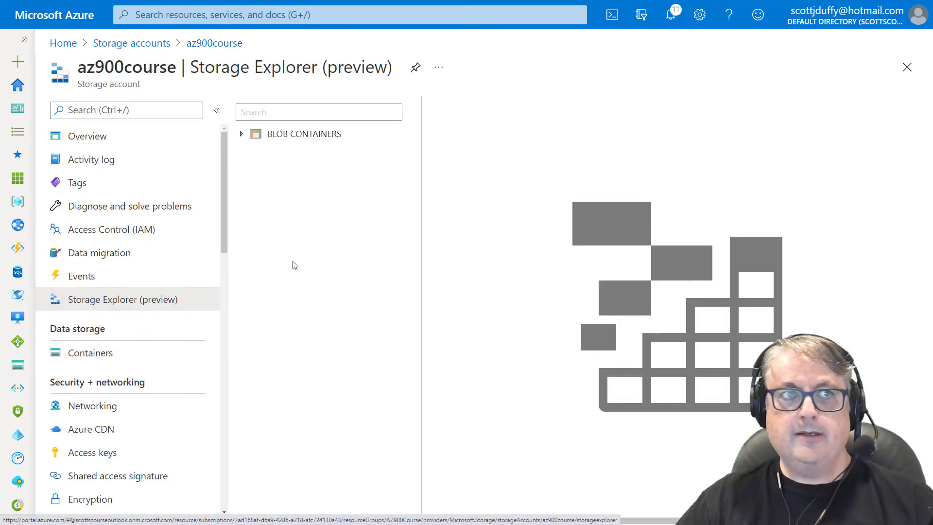
left_click(241, 134)
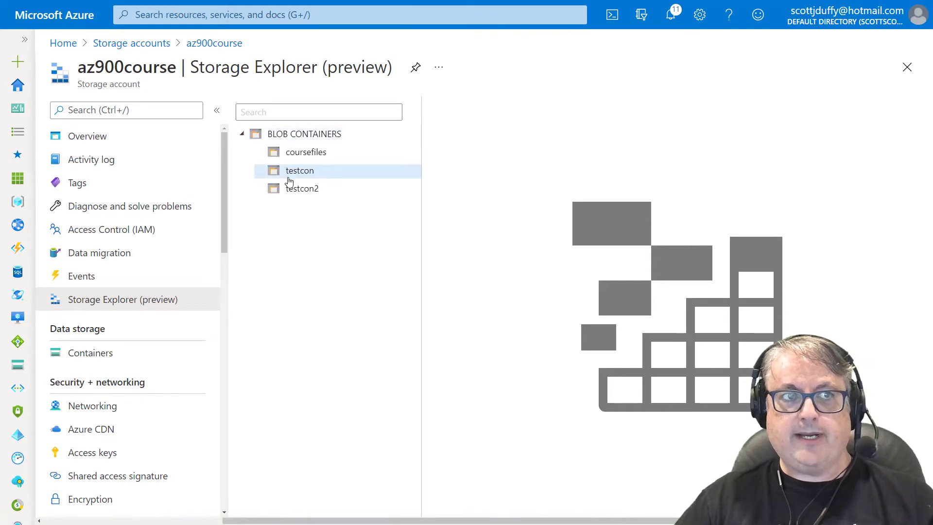
left_click(299, 170)
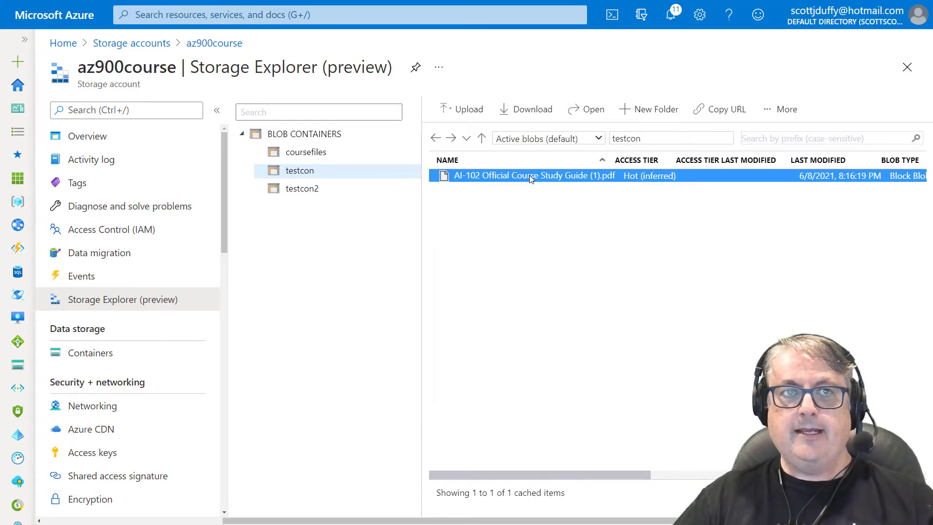
right_click(530, 175)
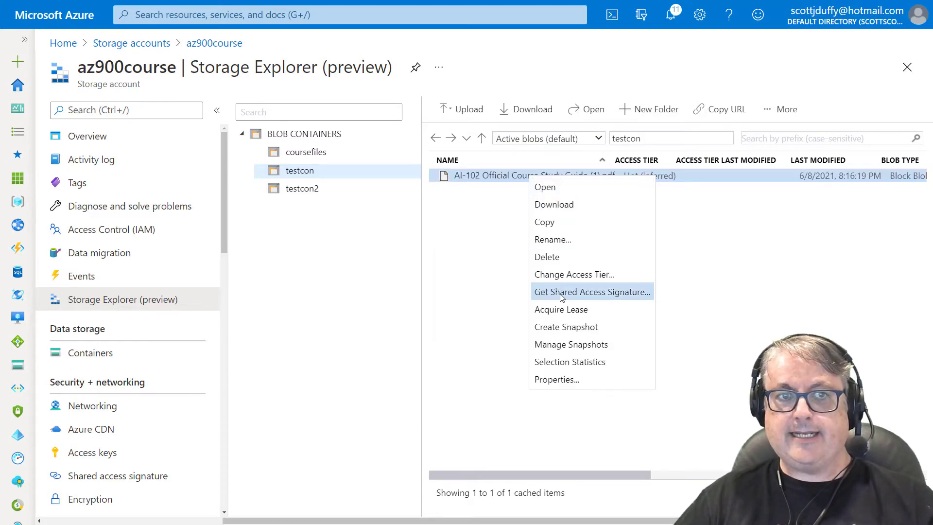
left_click(591, 291)
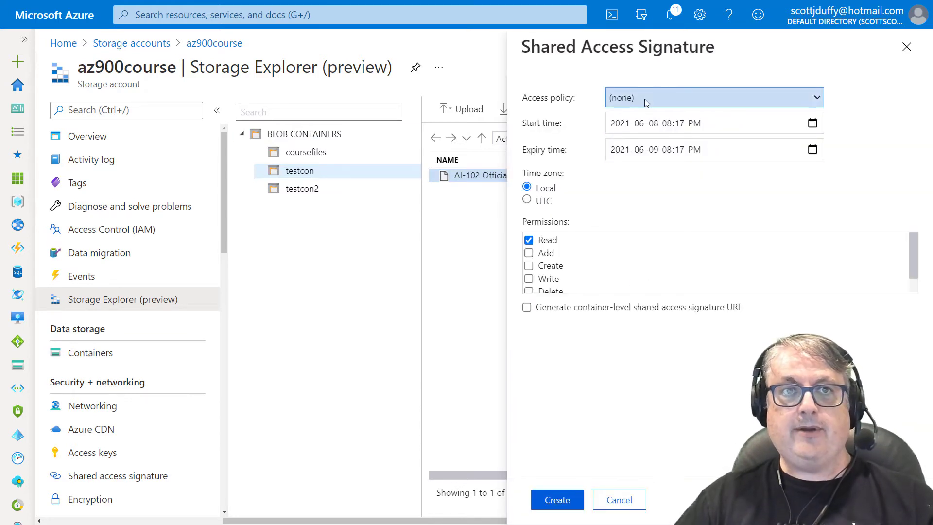
- Tie the PDF's signature to the readonly access policy and create it
left_click(712, 97)
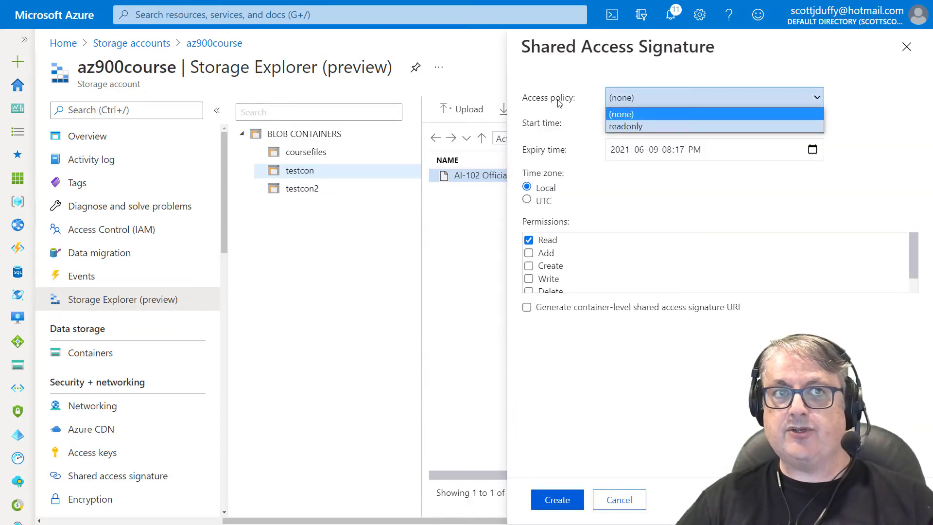
left_click(621, 114)
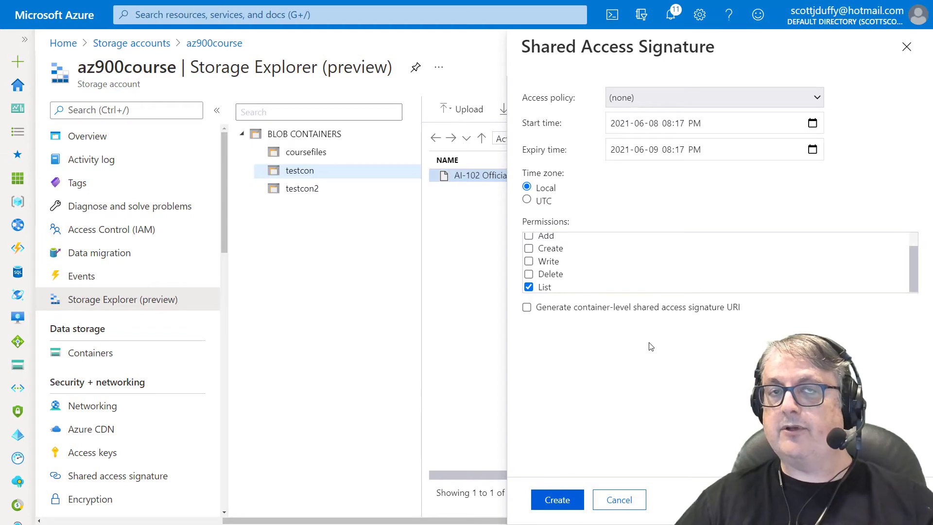
mouse_move(663, 325)
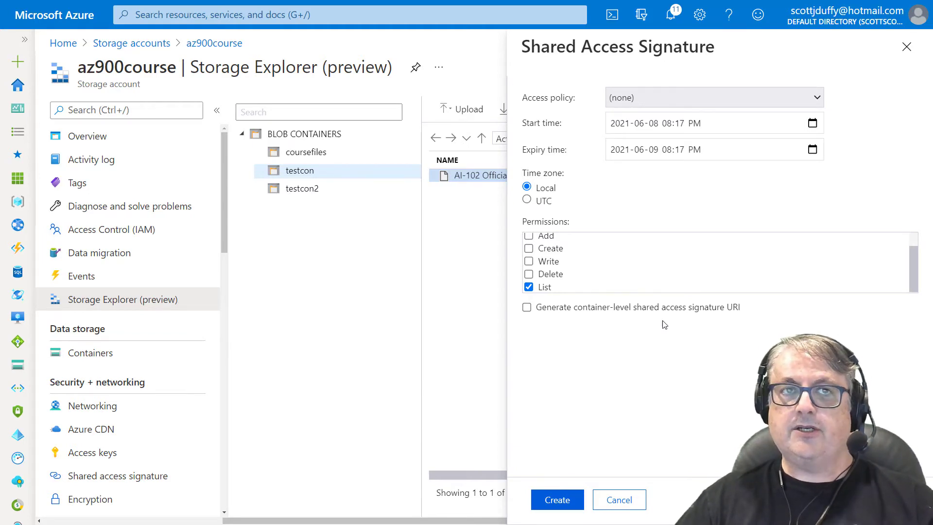
left_click(713, 97)
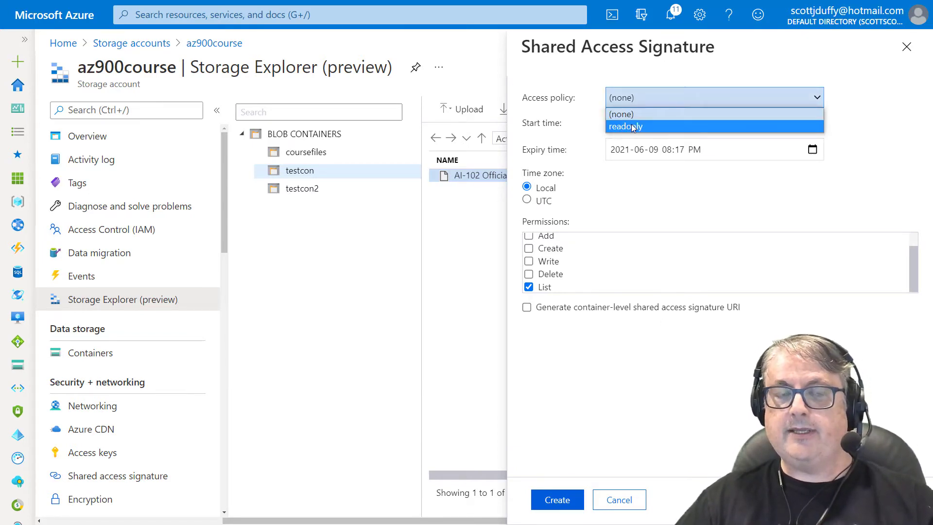
left_click(626, 126)
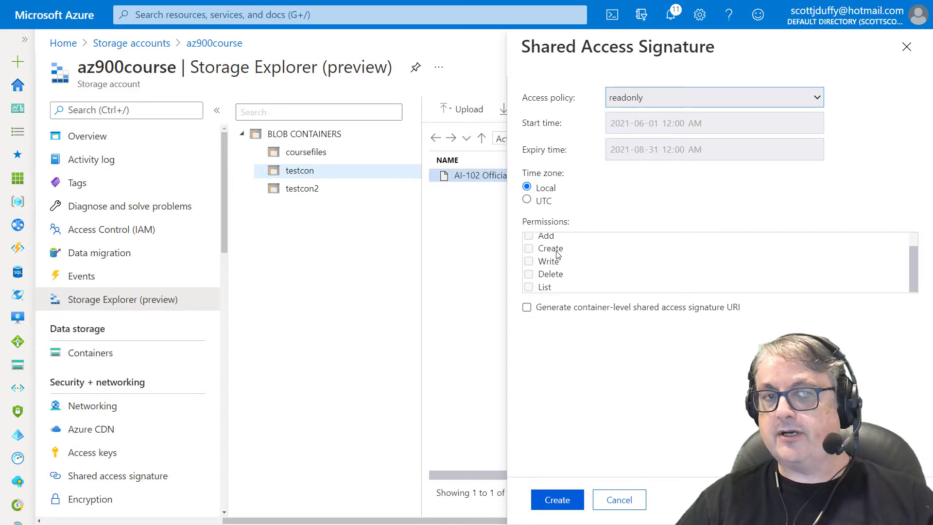
left_click(556, 499)
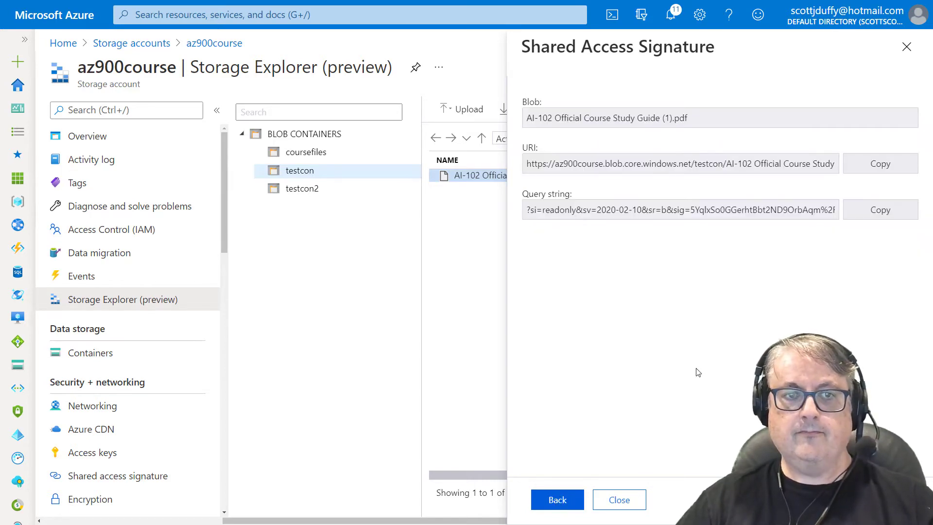
- Copy the generated SAS URI and close the signature dialog
left_click(678, 163)
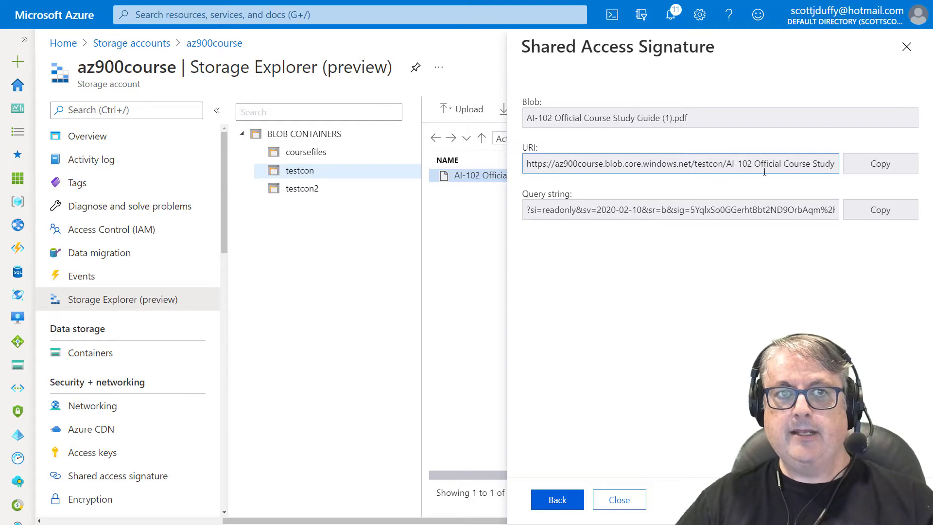
left_click(880, 163)
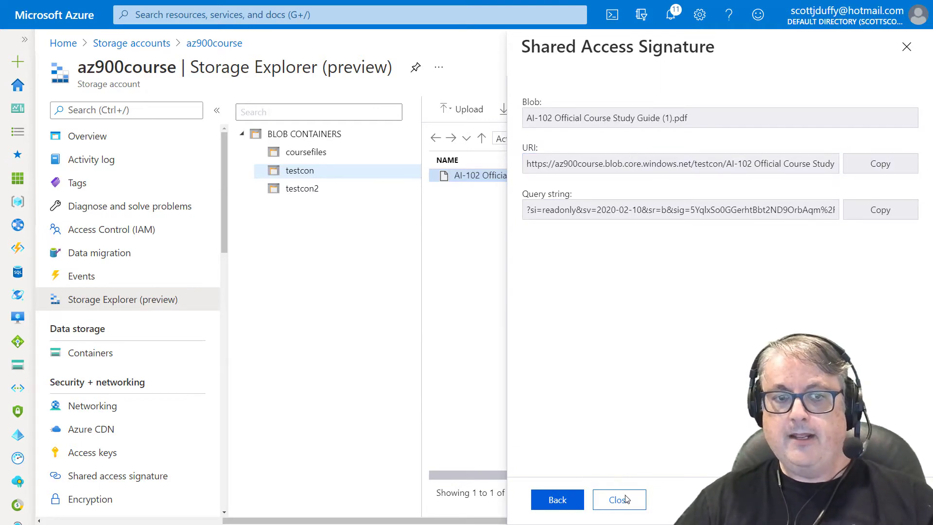
left_click(618, 499)
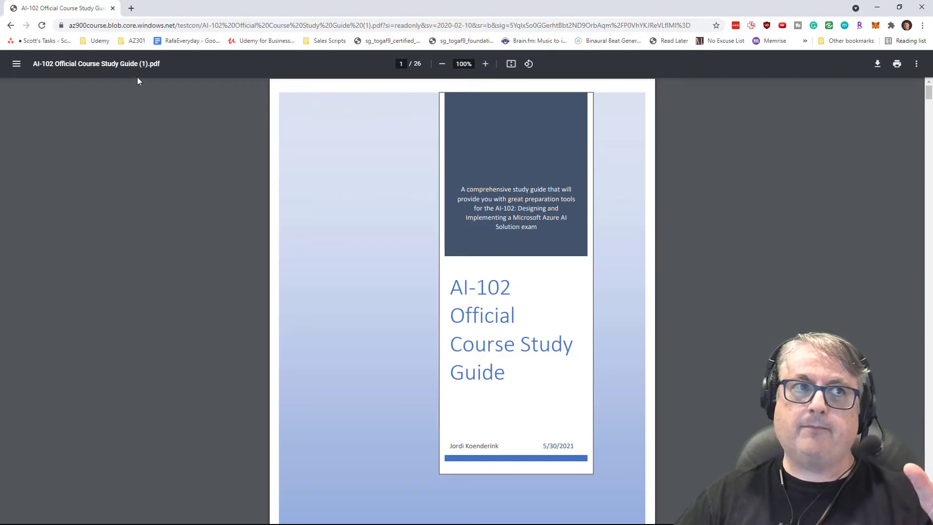
mouse_move(59, 8)
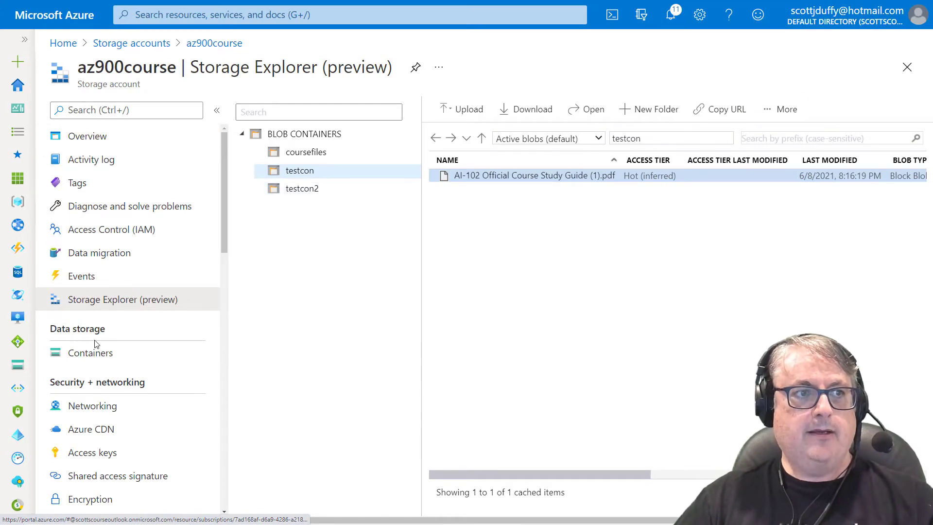
- Open the testcon container's stored access policies from the Containers list
left_click(91, 352)
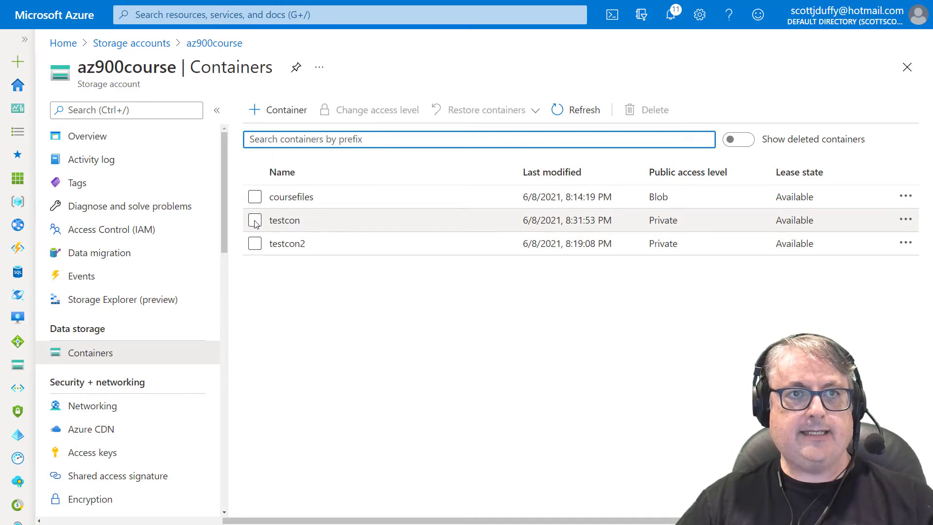
left_click(905, 219)
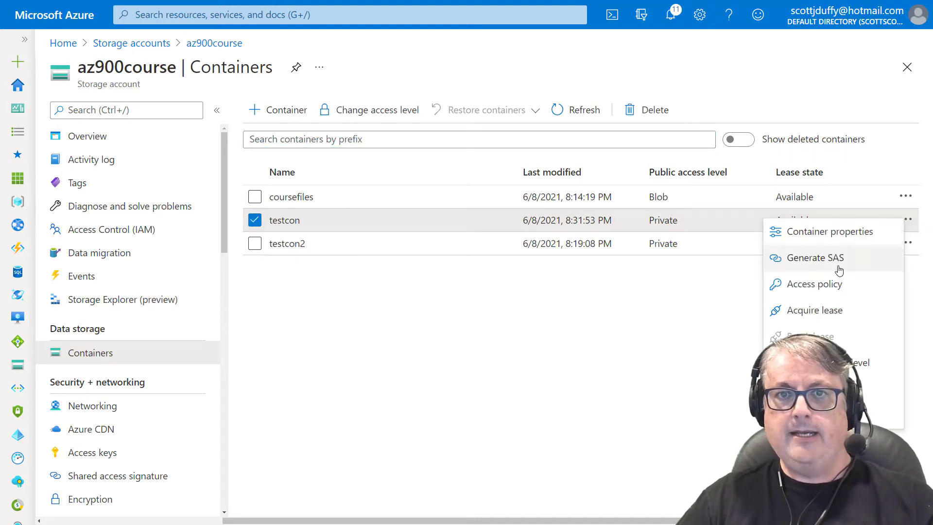
left_click(813, 283)
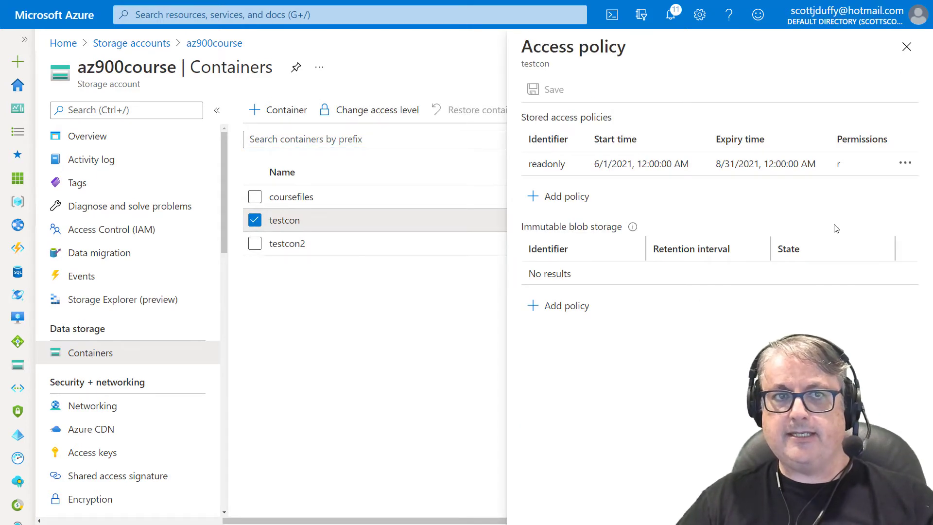
- Edit the readonly policy's expiry to 06/04/2021 and save the policies
left_click(905, 163)
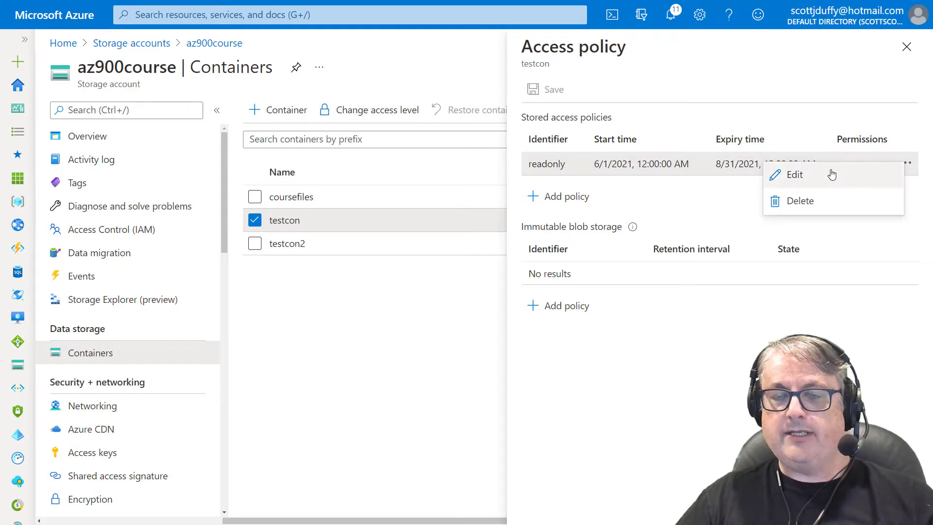
left_click(794, 175)
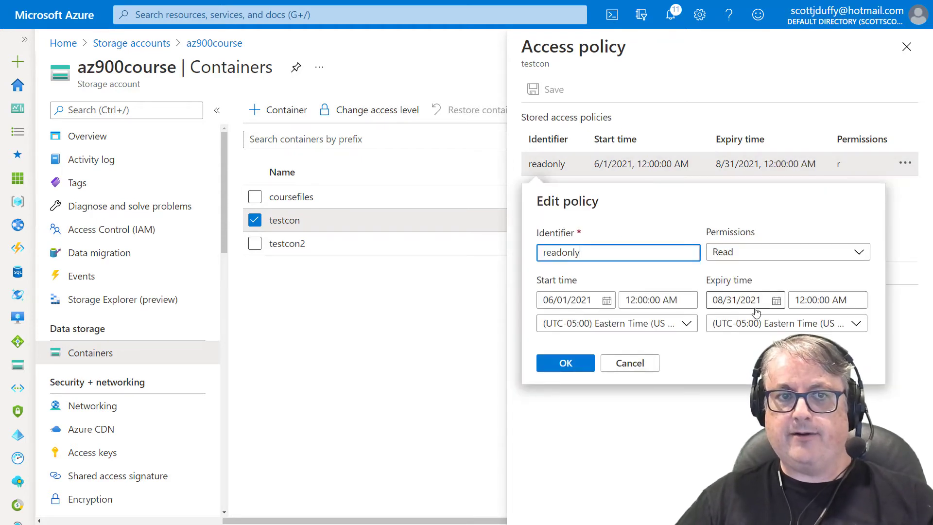
left_click(776, 299)
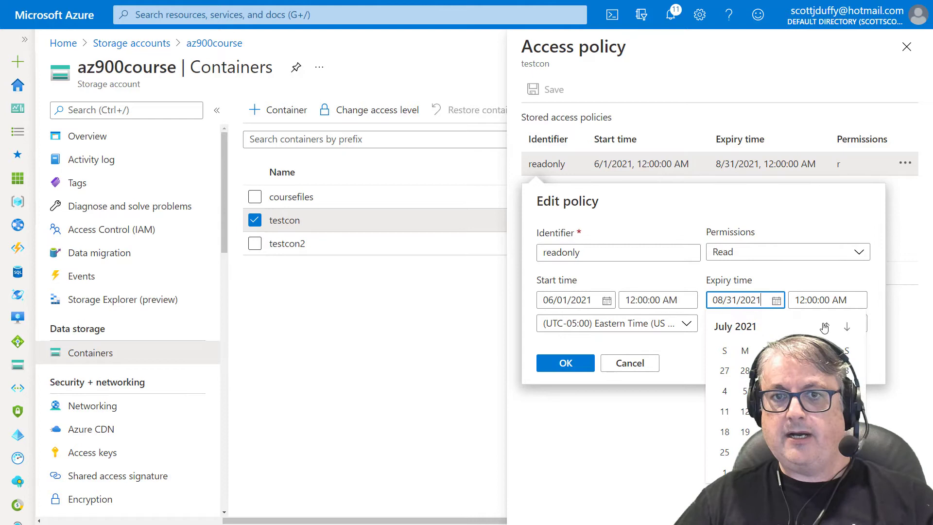
left_click(826, 326)
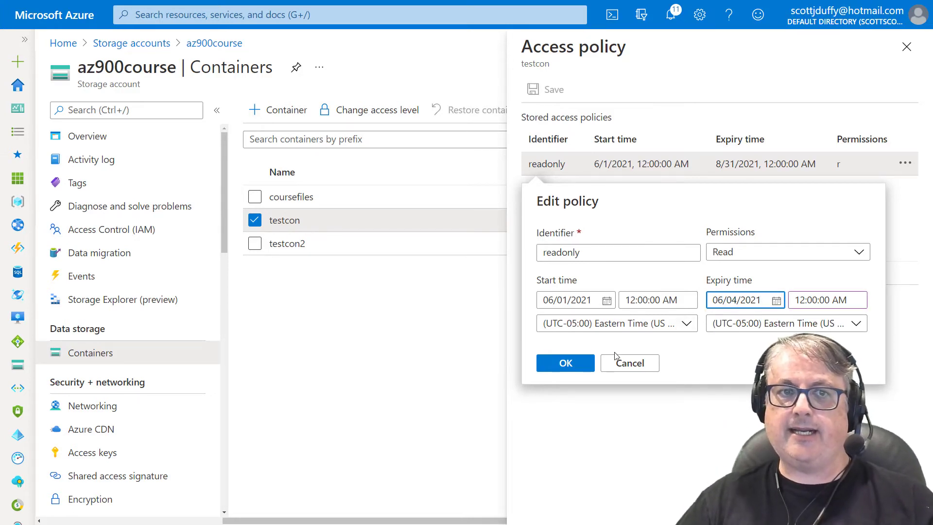
left_click(564, 363)
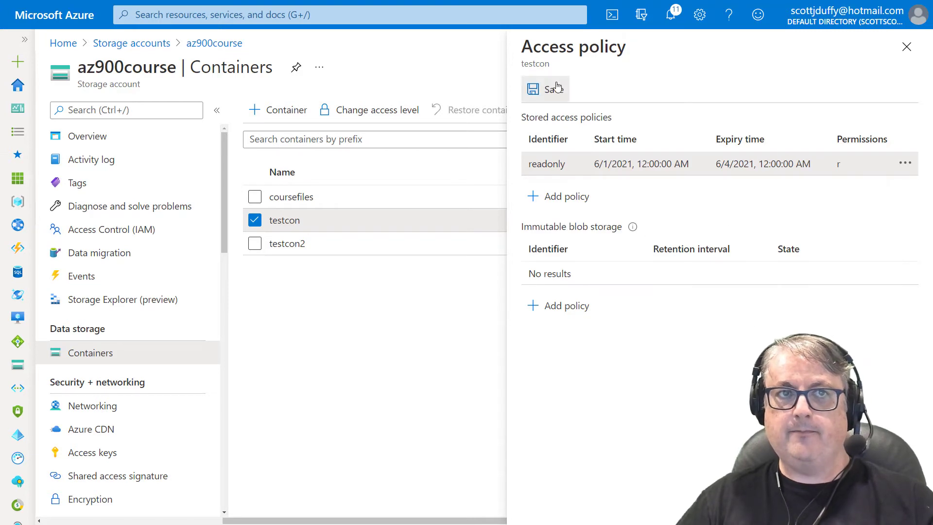
left_click(544, 89)
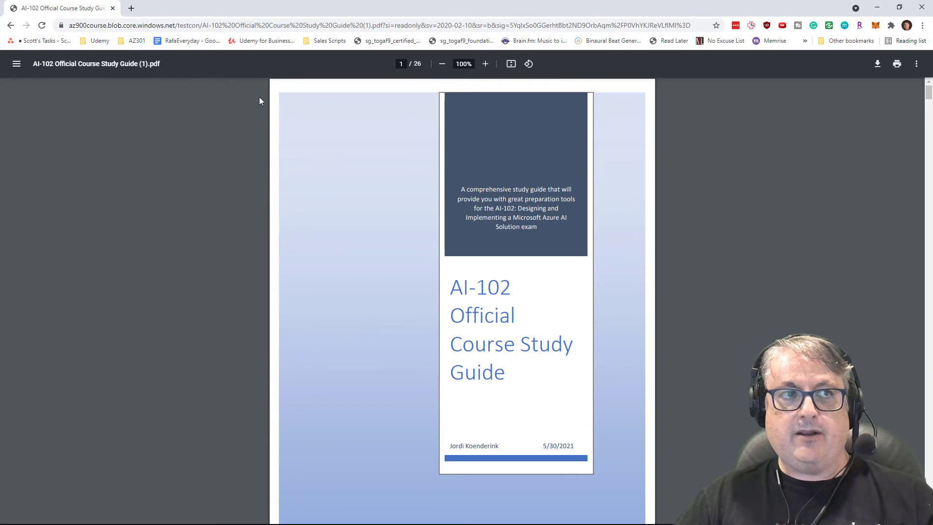
mouse_move(744, 143)
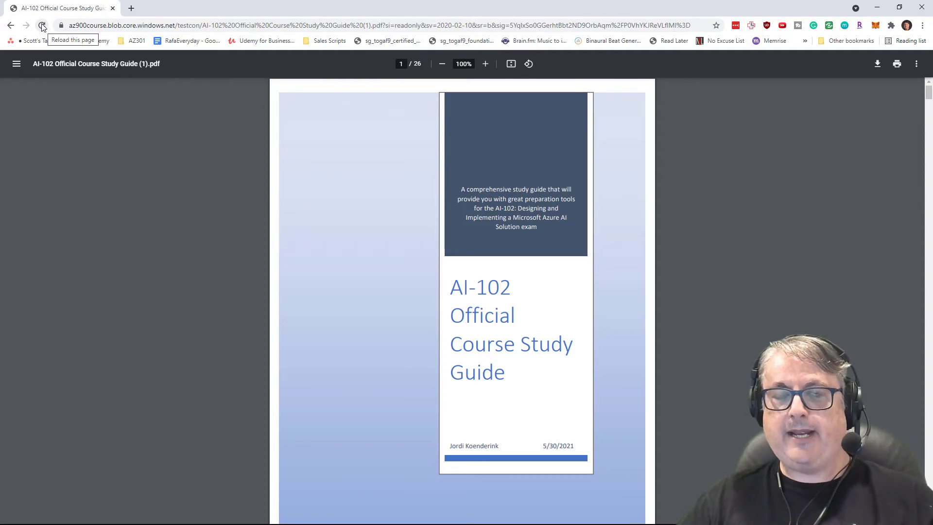
- Reload the signed PDF link and highlight 'Server failed to authenticate the request.'
left_click(40, 25)
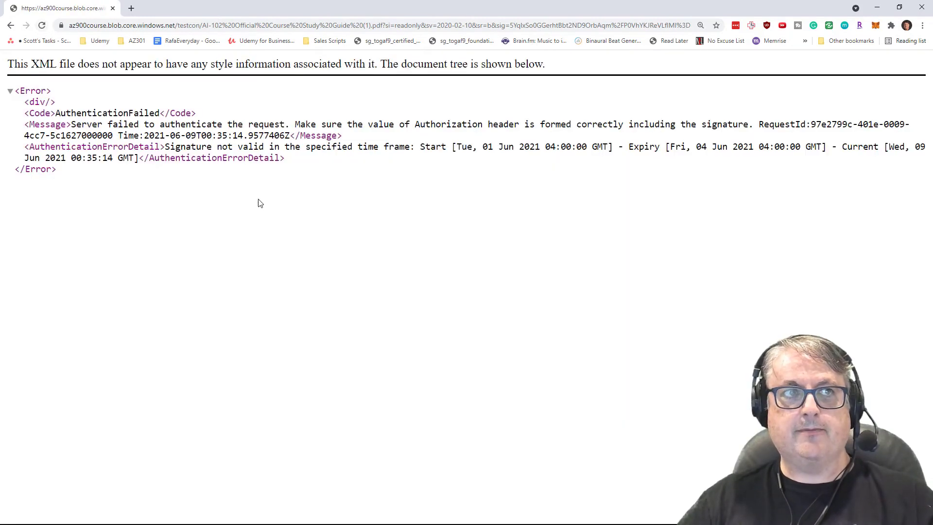
left_click_drag(71, 124, 290, 124)
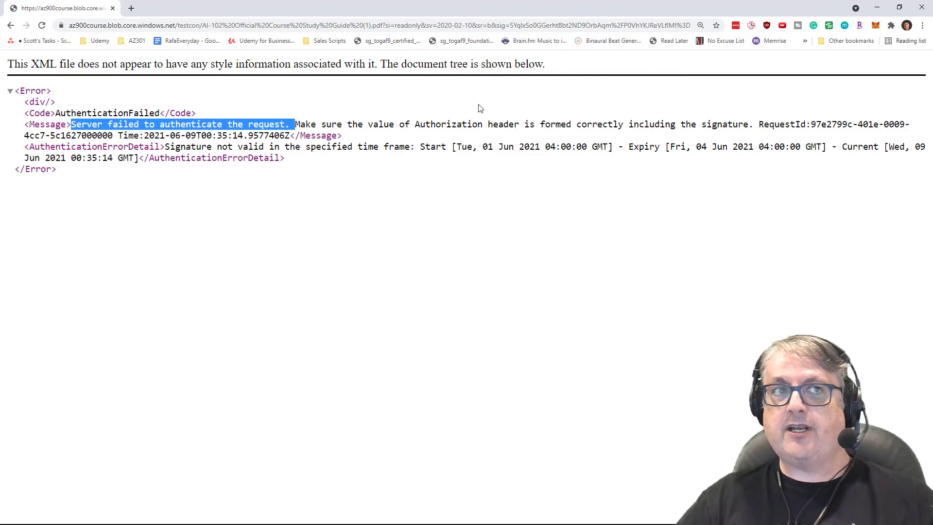
mouse_move(517, 116)
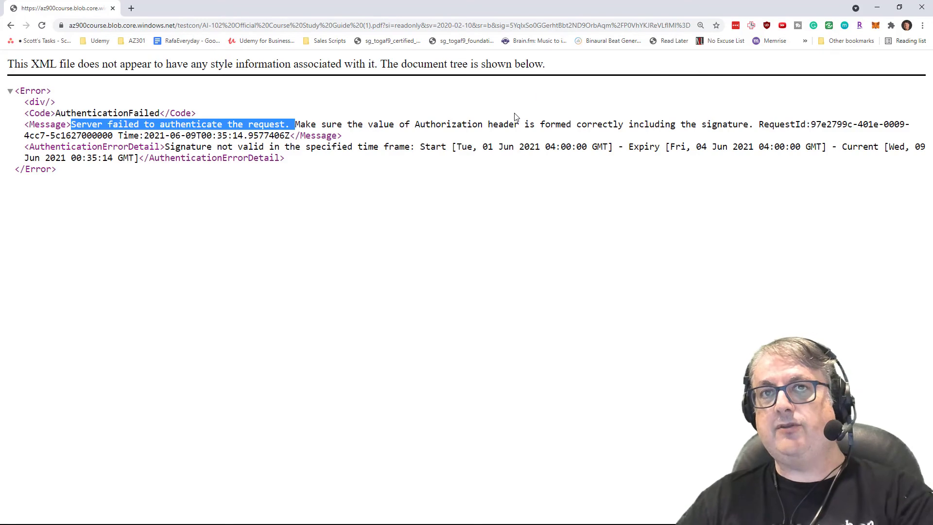
mouse_move(701, 90)
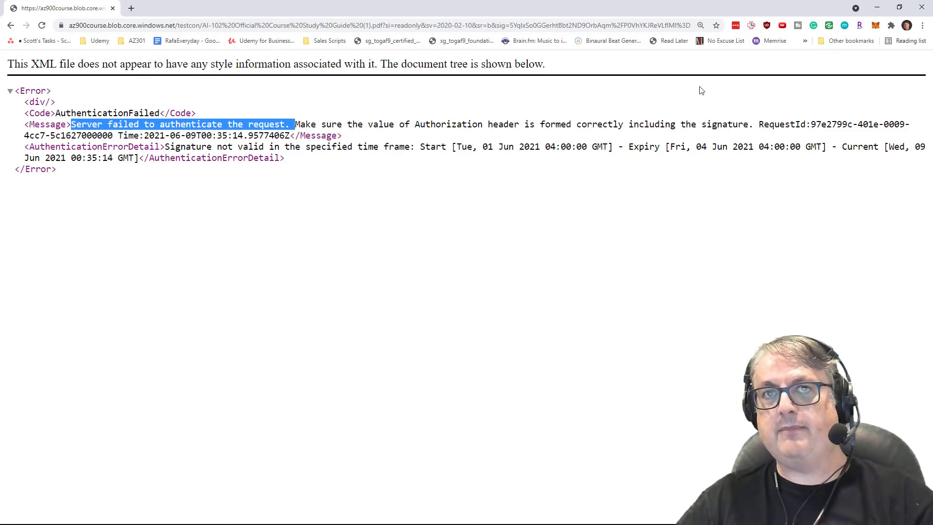
mouse_move(787, 79)
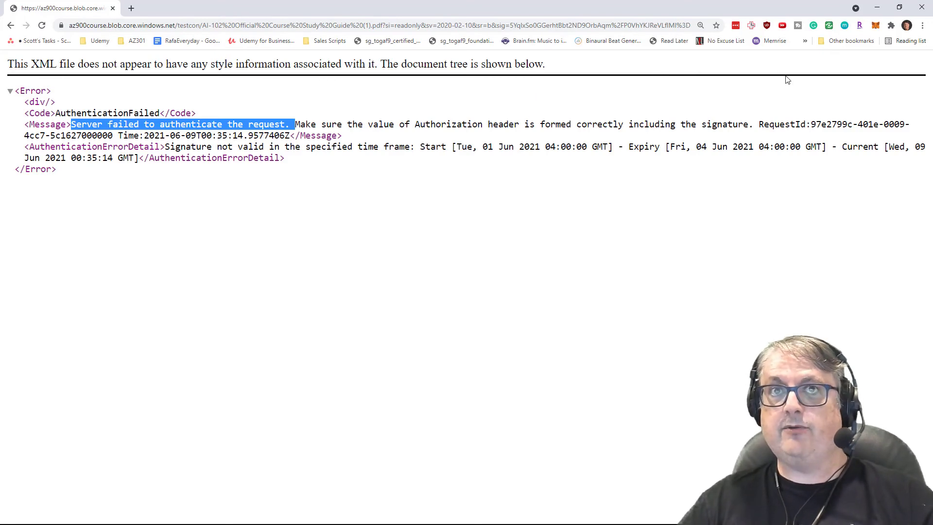
mouse_move(754, 112)
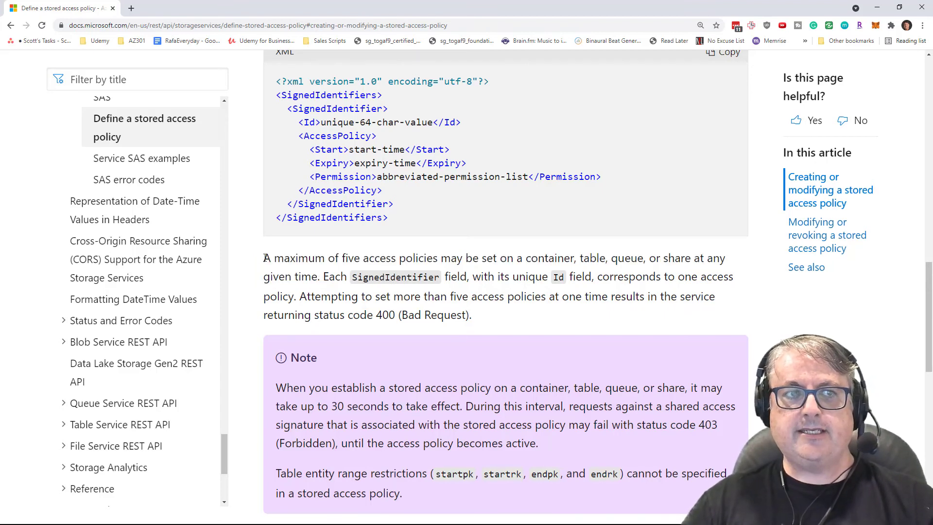
- Scroll the 'Define a stored access policy' article to 'Creating or modifying a stored access policy'
left_click_drag(263, 257, 320, 276)
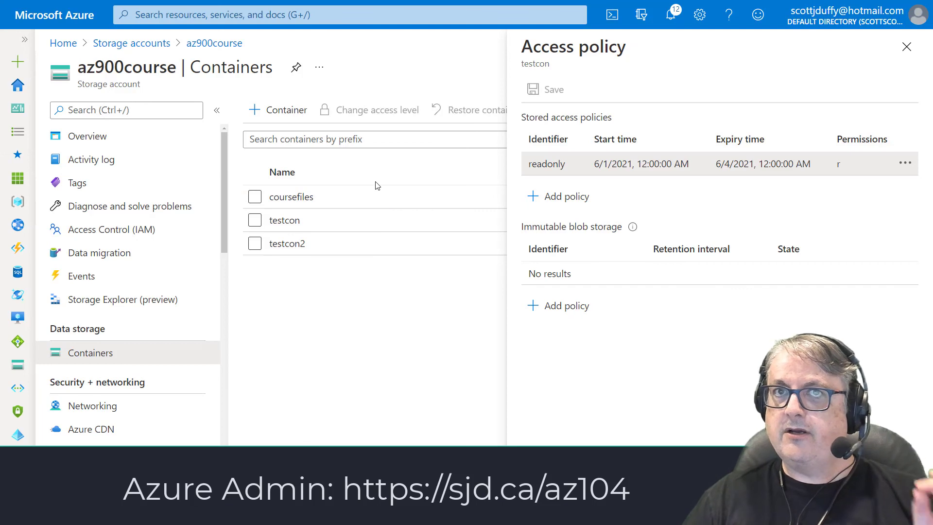
mouse_move(742, 386)
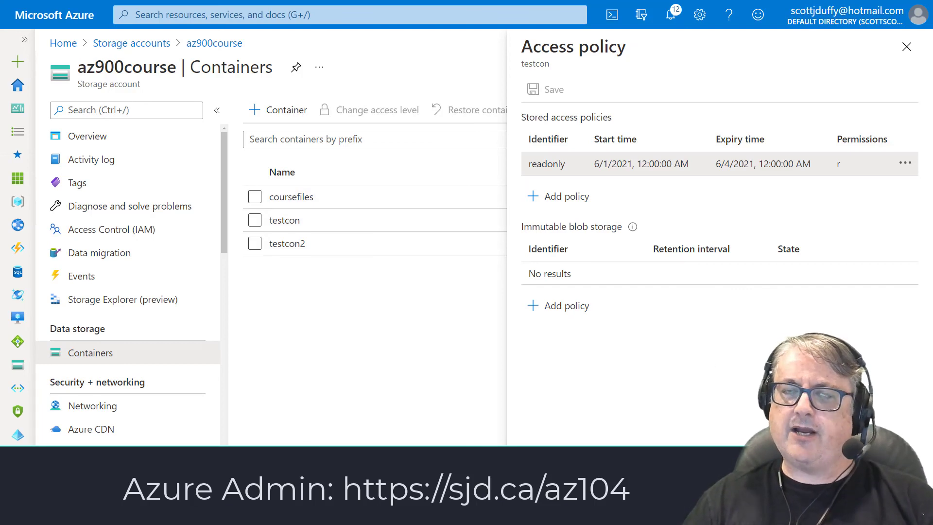
- Scroll testcon's Access policy blade to view readonly, read permission, expiring 6/4/2021
scroll("down", 3)
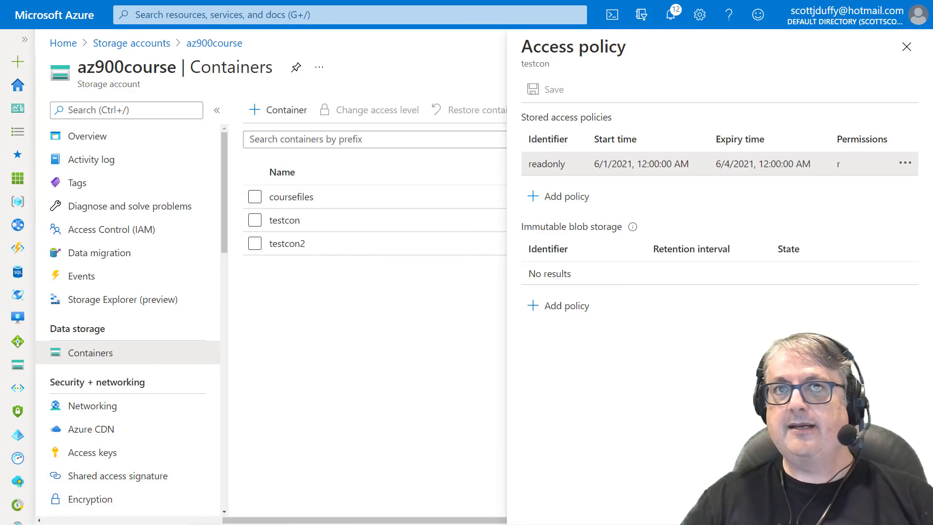